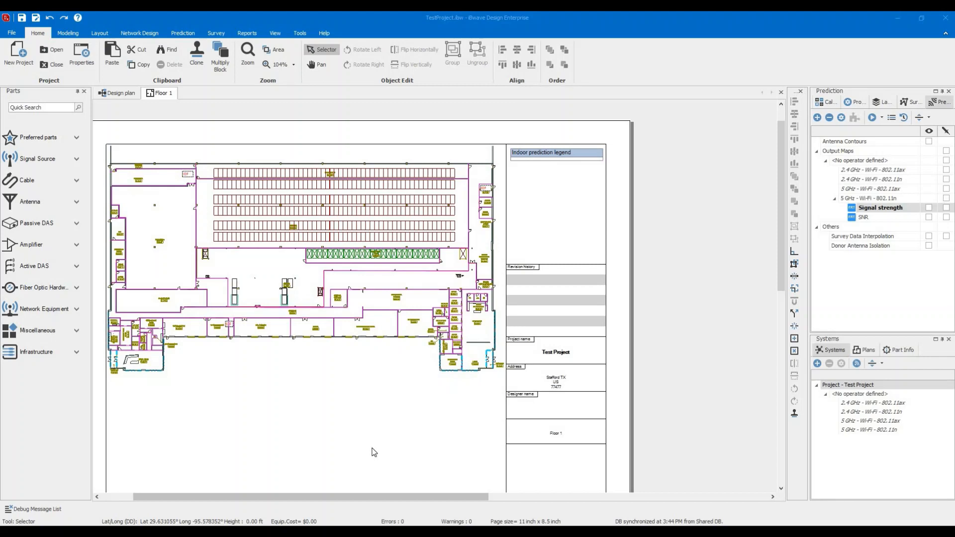
mouse_move(348, 455)
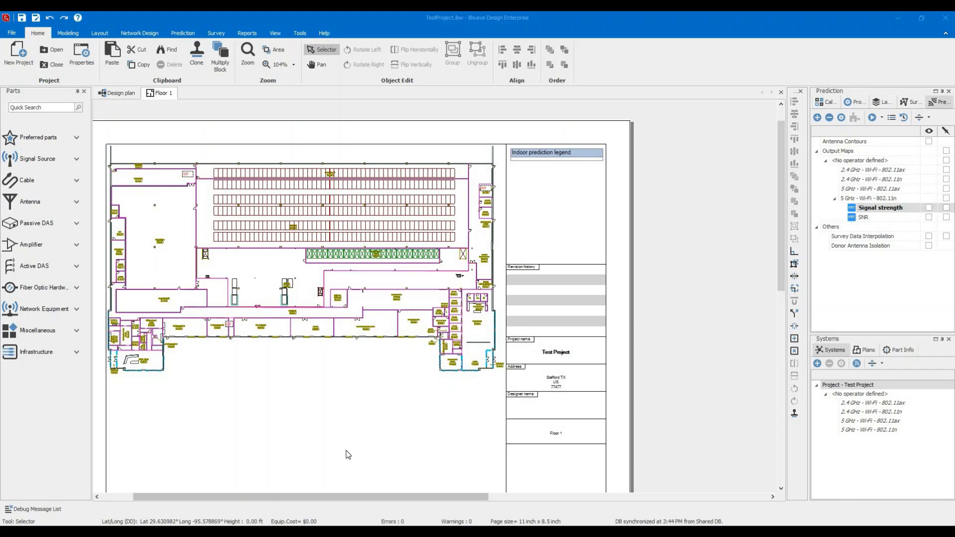
mouse_move(339, 453)
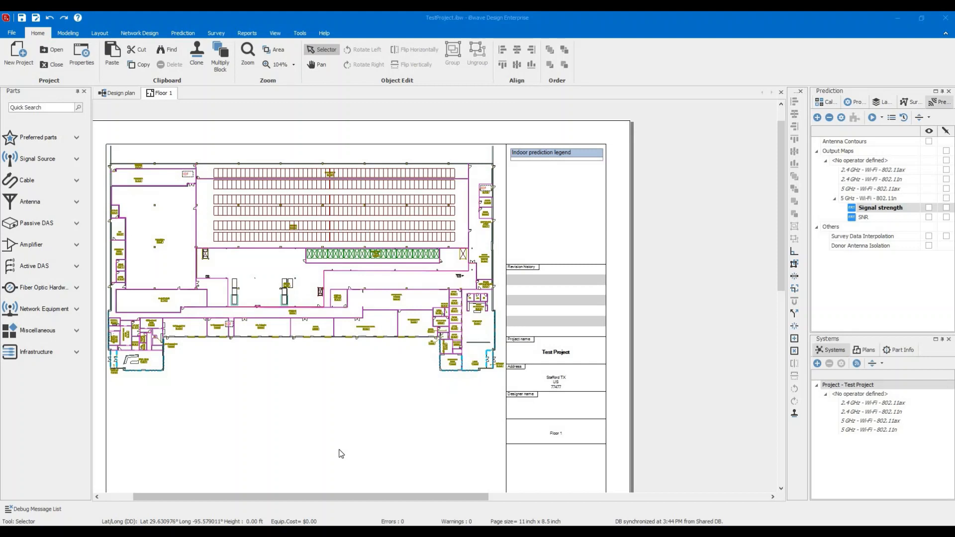
mouse_move(318, 434)
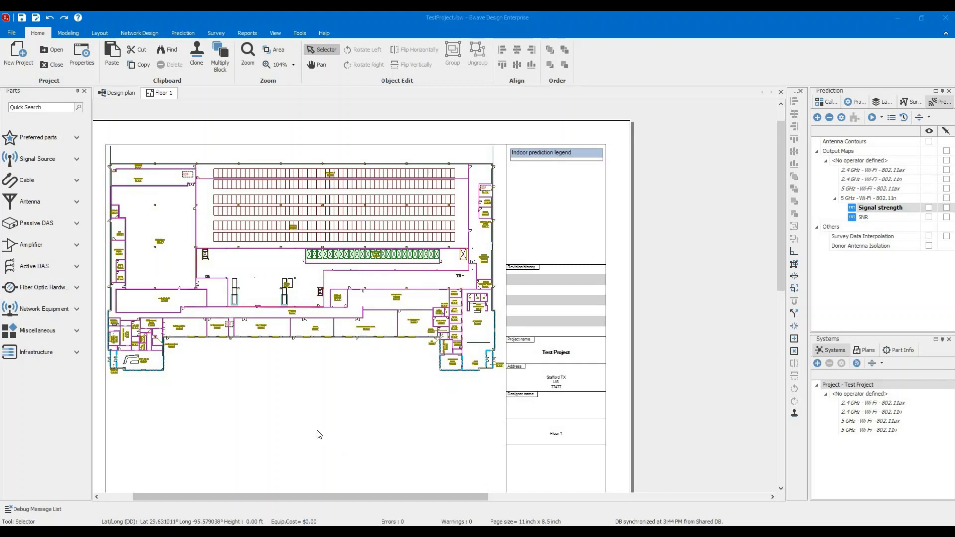
mouse_move(116, 220)
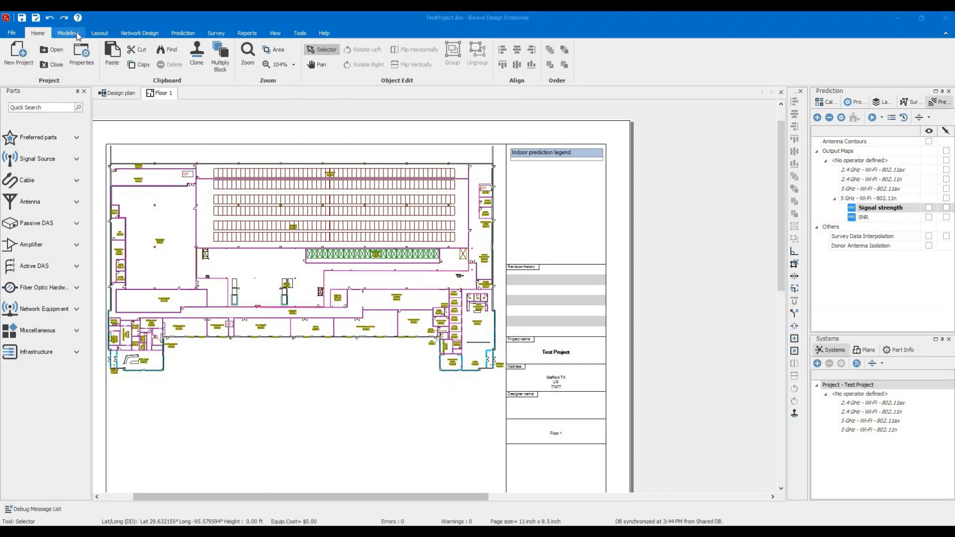
Launch Access Point Placement from the Network Design tab's Automation group for Floor 1
left_click(69, 33)
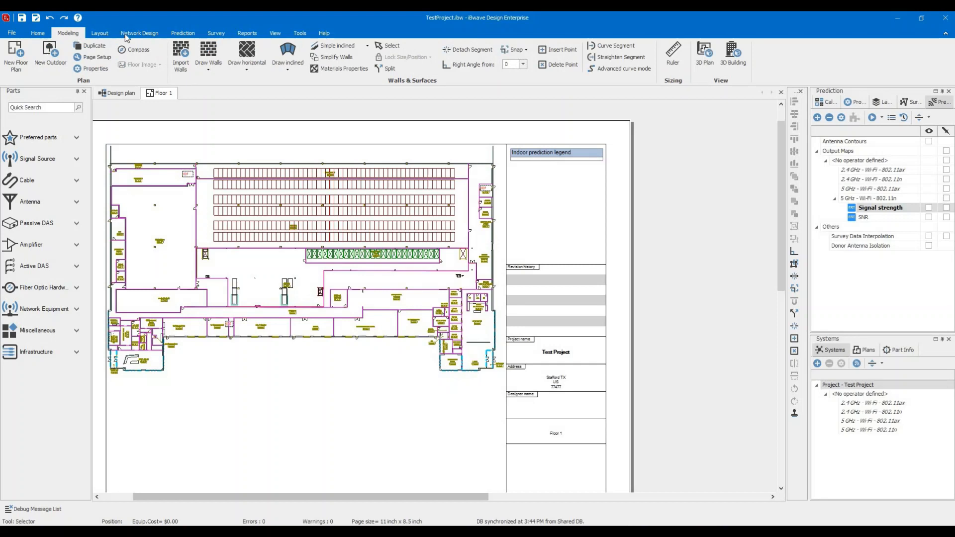
left_click(139, 33)
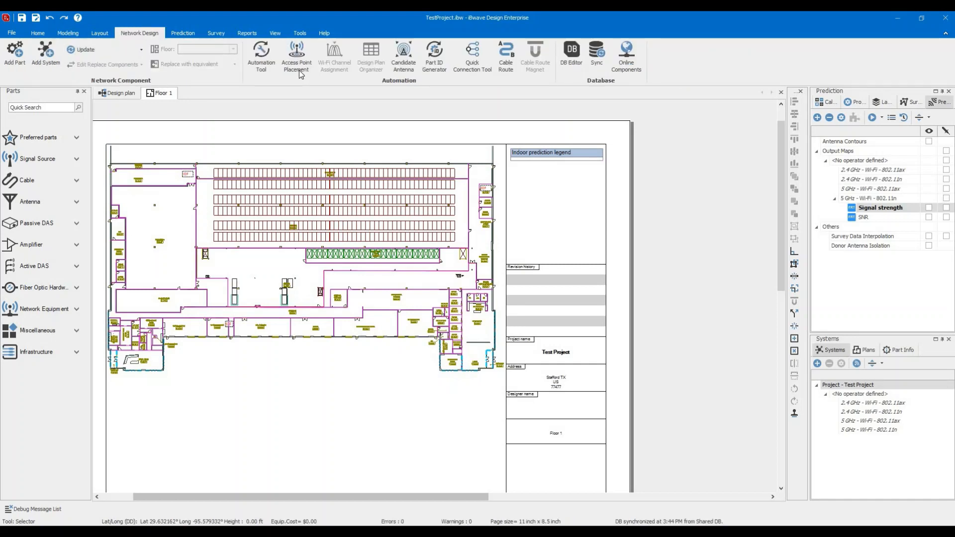
mouse_move(298, 57)
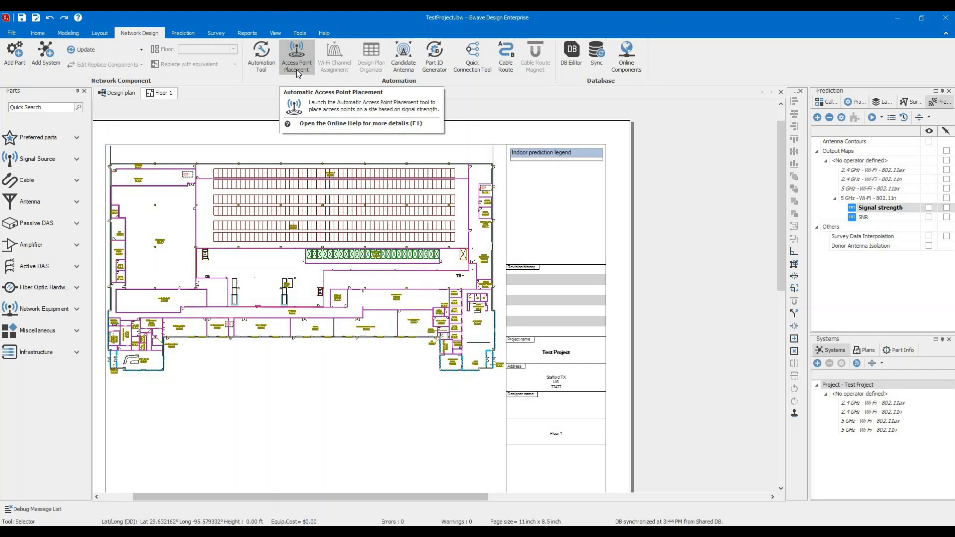
left_click(296, 54)
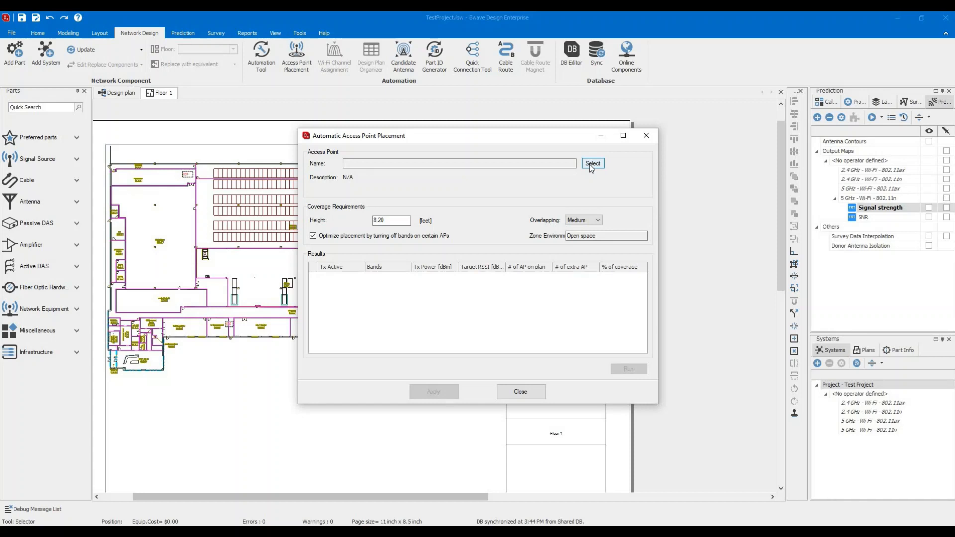
Select the Generic manufacturer's Wi-Fi access point model (2.4 and 5 GHz, 20 dBm)
left_click(593, 163)
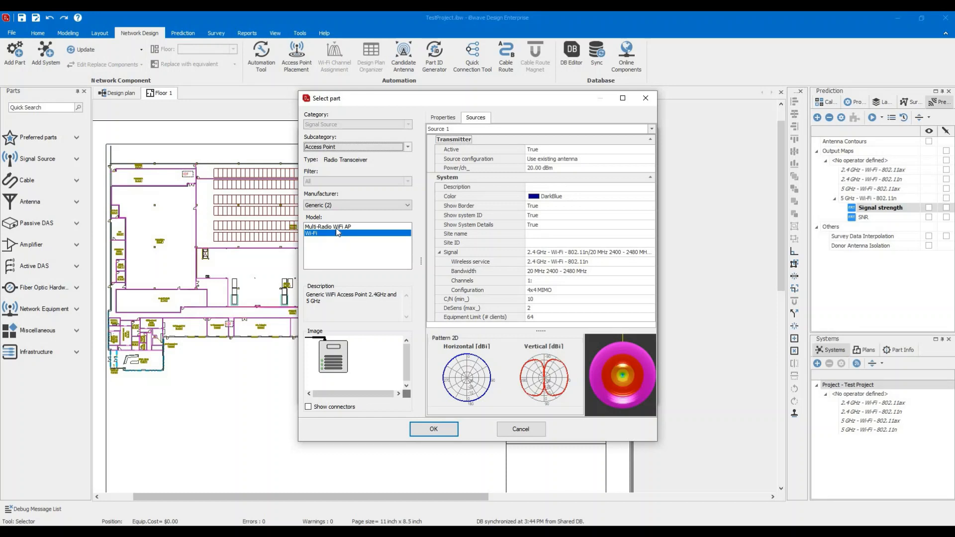
mouse_move(362, 213)
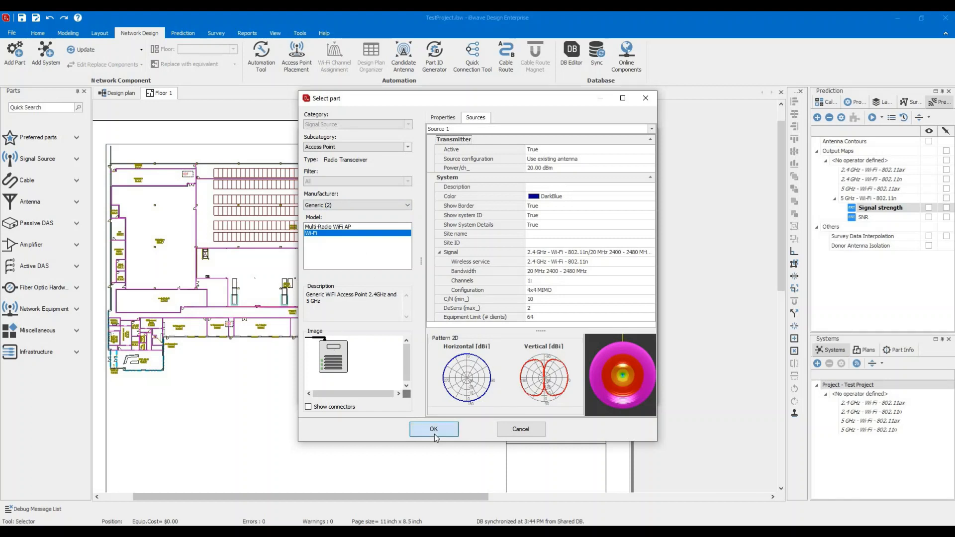
left_click(433, 430)
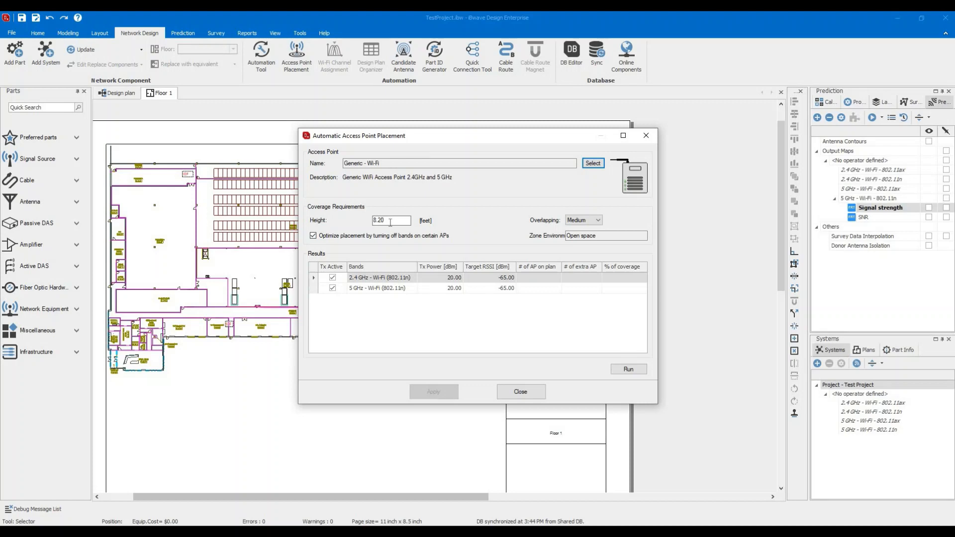
mouse_move(411, 226)
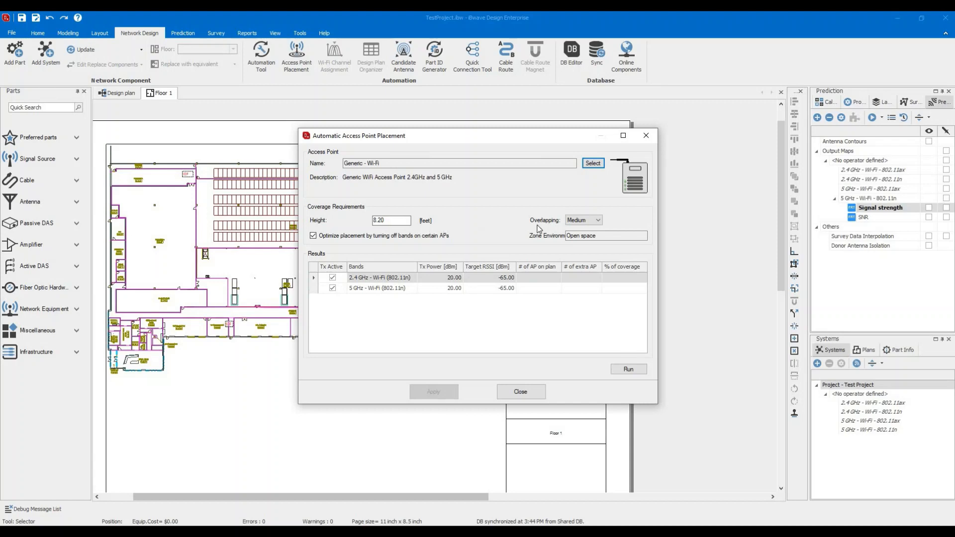
mouse_move(584, 227)
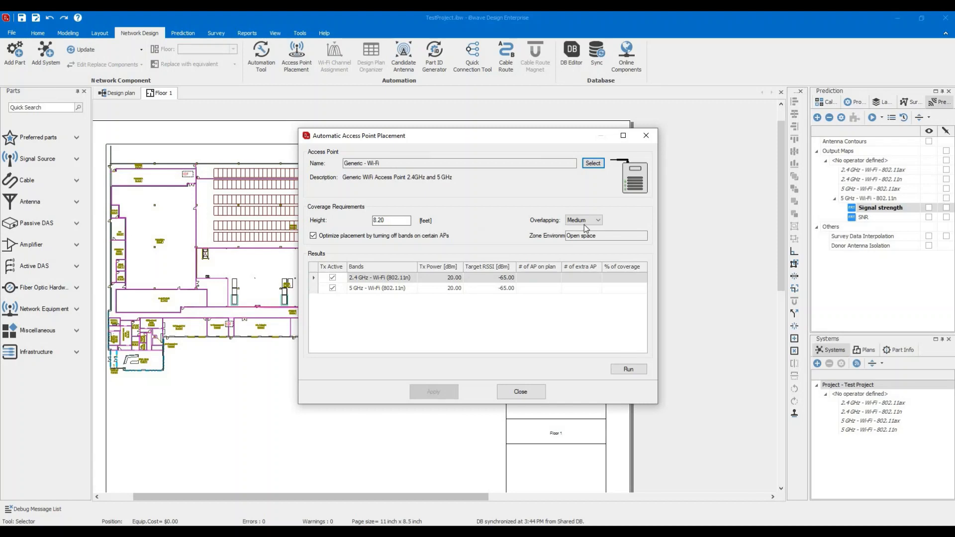
left_click(596, 220)
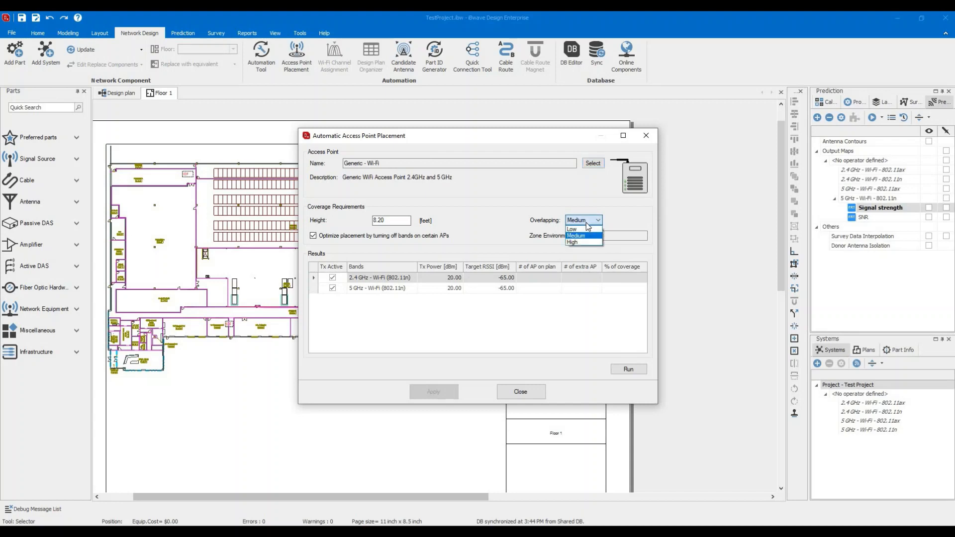
mouse_move(576, 236)
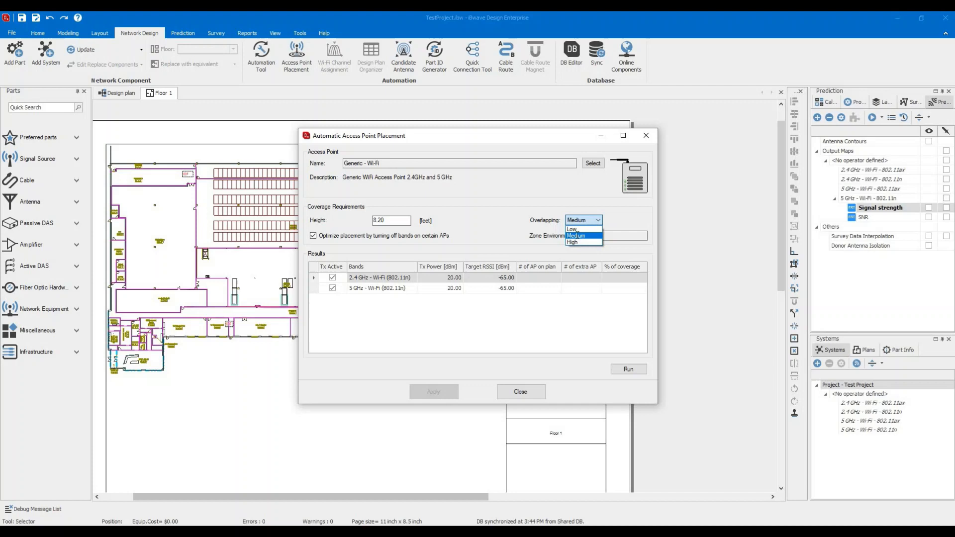
left_click(575, 236)
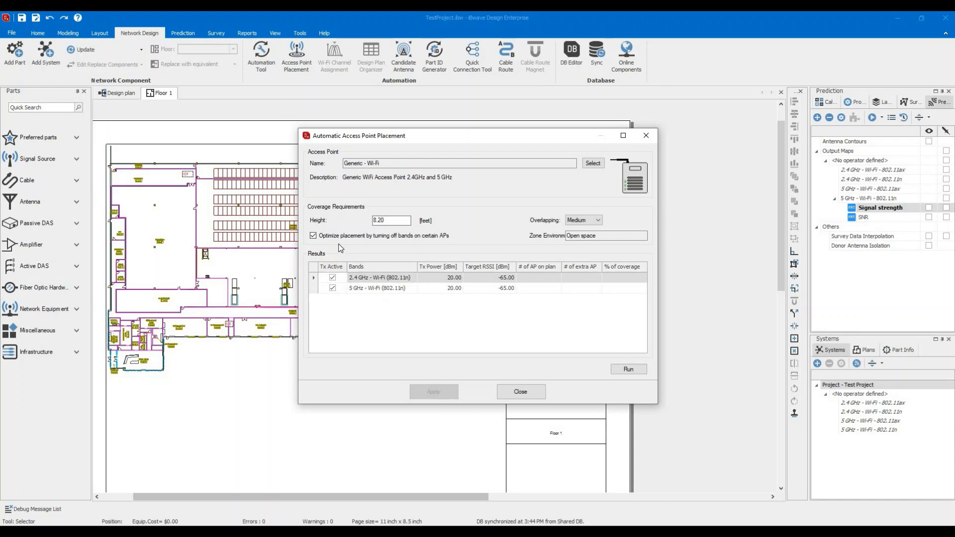
mouse_move(401, 293)
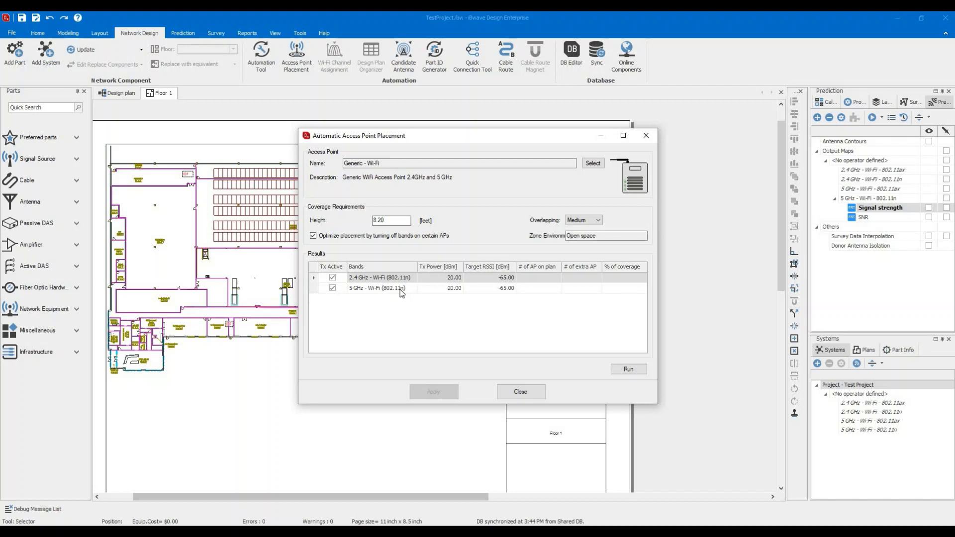
mouse_move(444, 283)
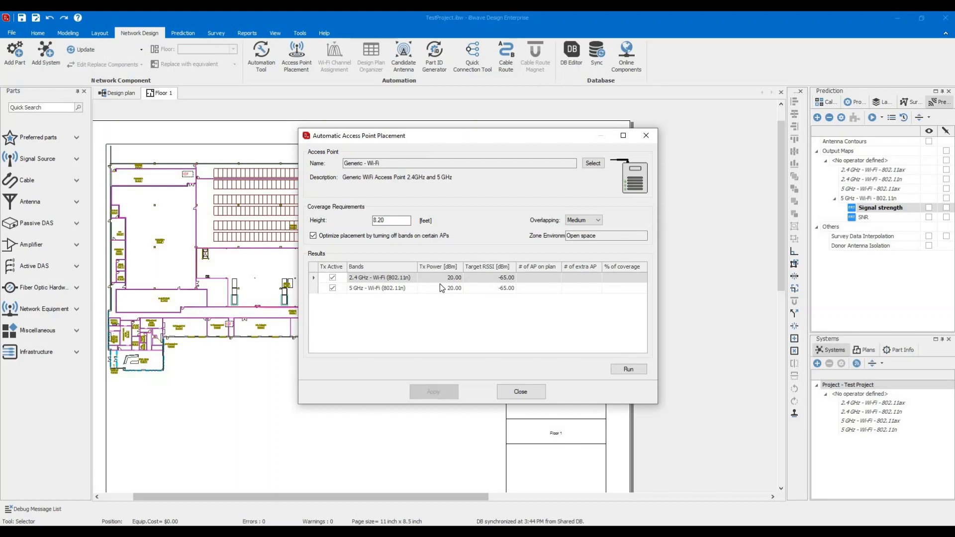
mouse_move(436, 288)
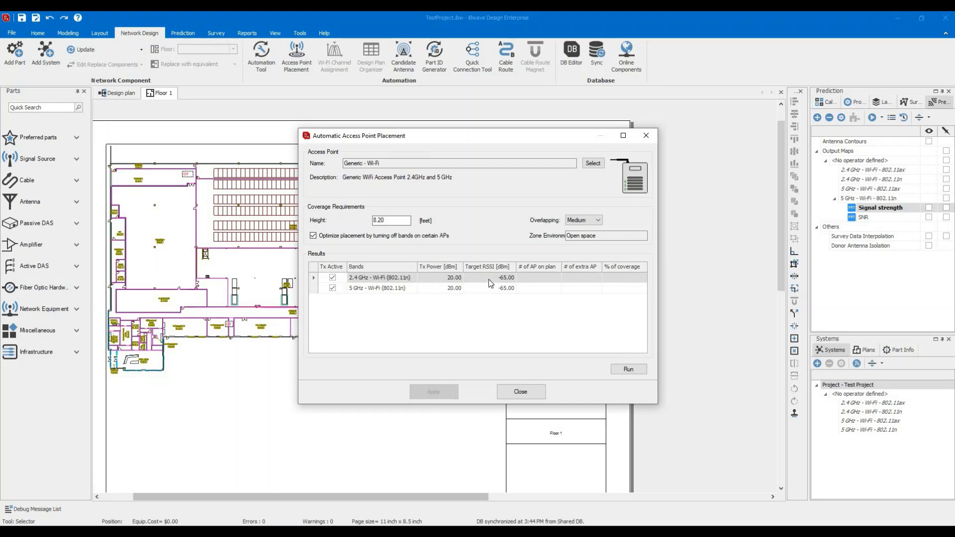
Change the 2.4 GHz and 5 GHz Target RSSI values from -65 to -60 dBm
left_click(501, 277)
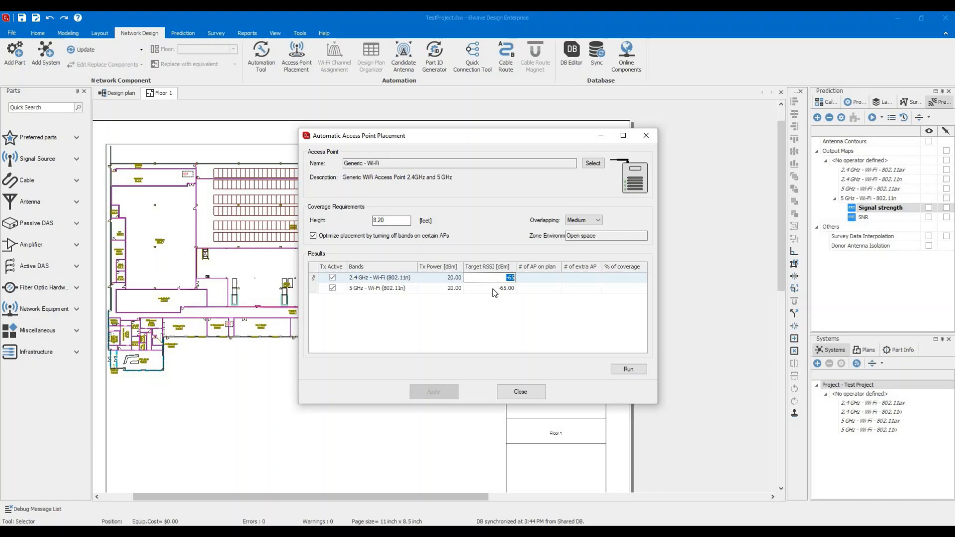
left_click(489, 288)
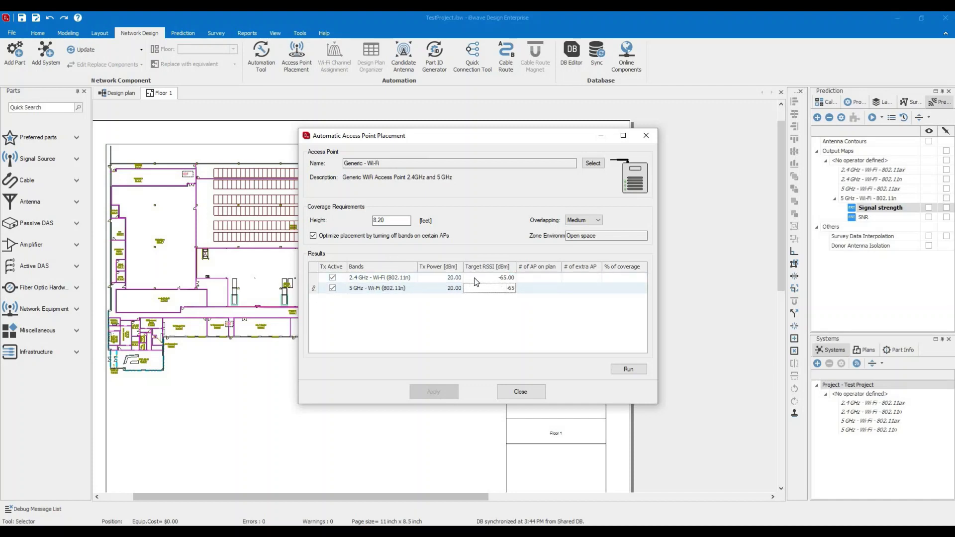
left_click(502, 278)
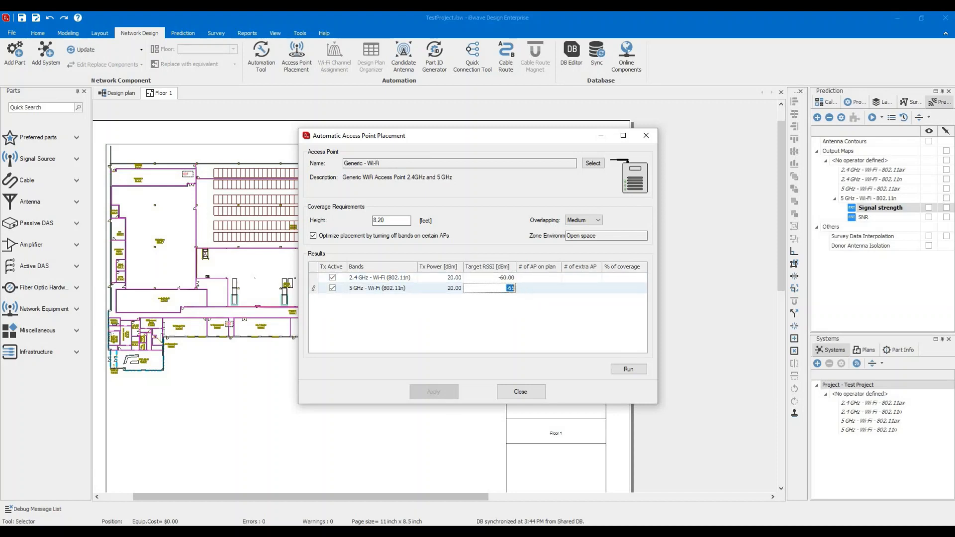
type("-60.00")
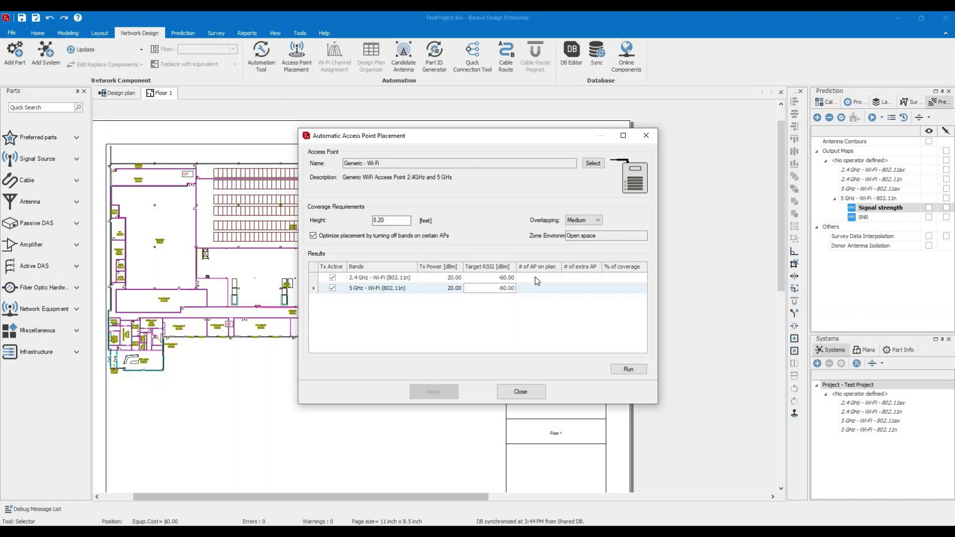
mouse_move(531, 277)
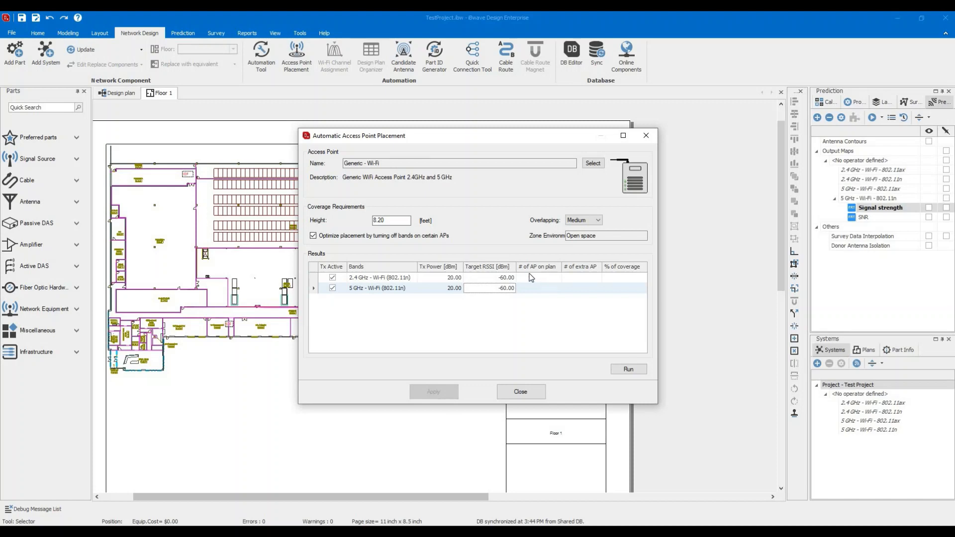
mouse_move(578, 289)
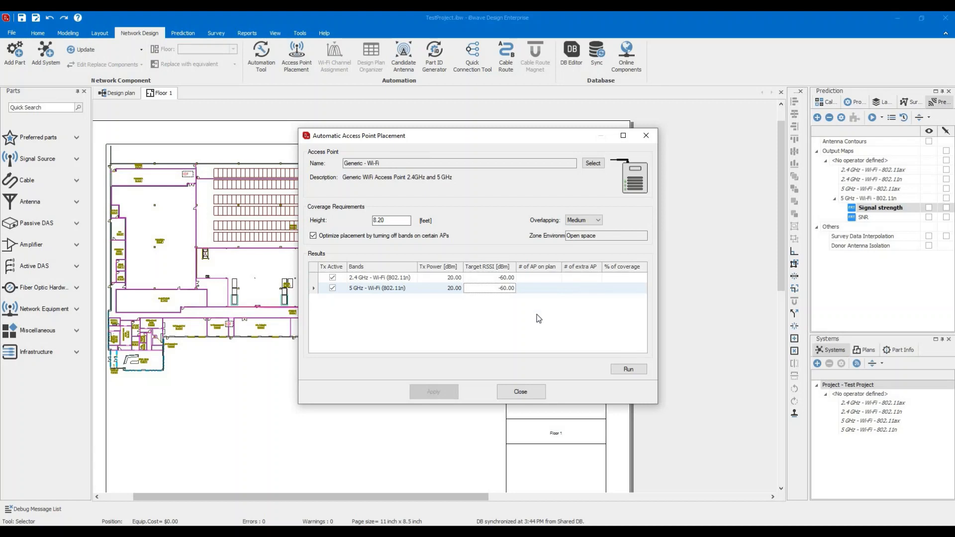
mouse_move(470, 304)
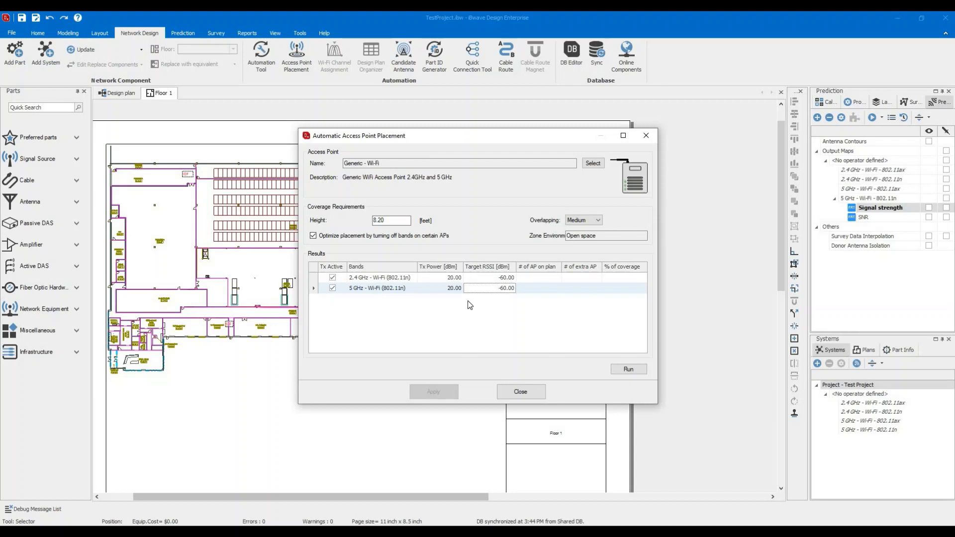
Run placement, apply 4 APs for 2.4 GHz and 17 for 5 GHz, then close
left_click(628, 369)
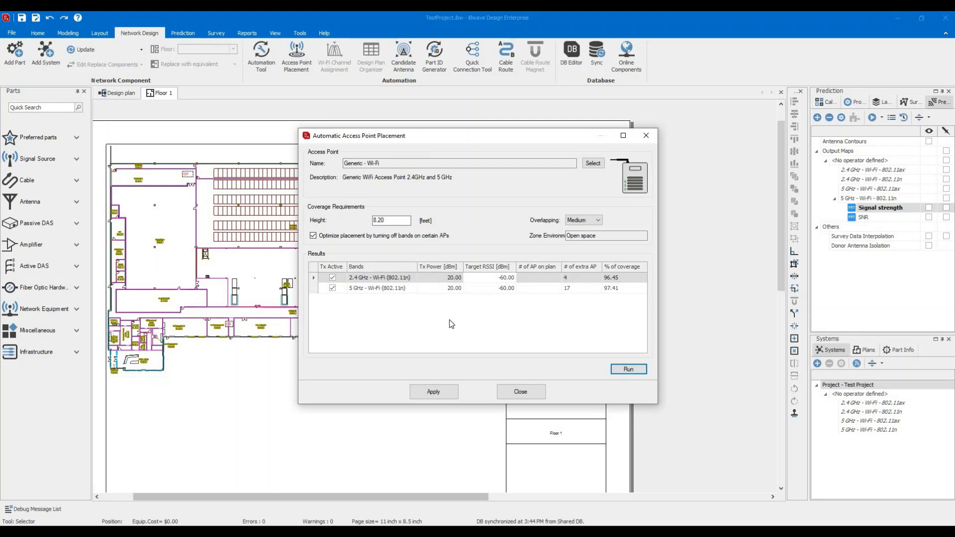
mouse_move(380, 289)
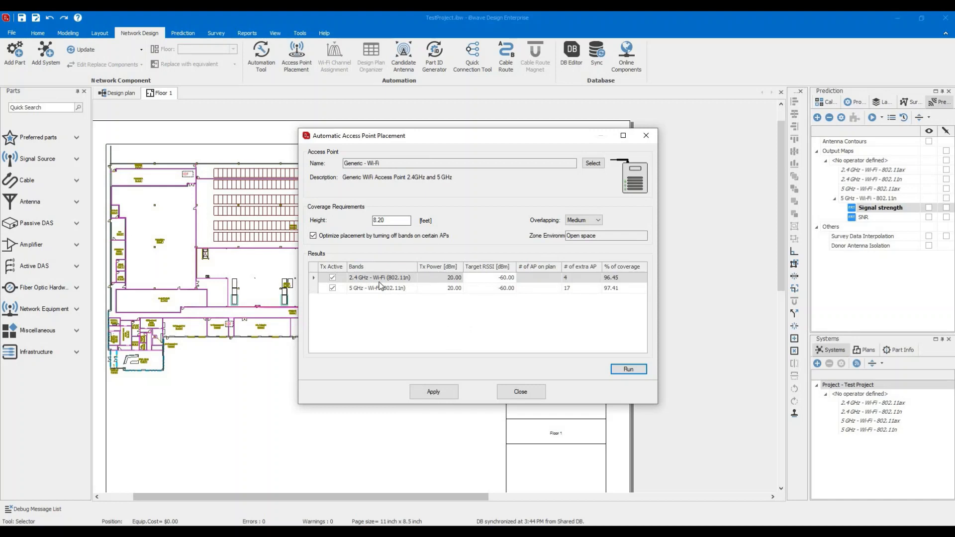
mouse_move(363, 286)
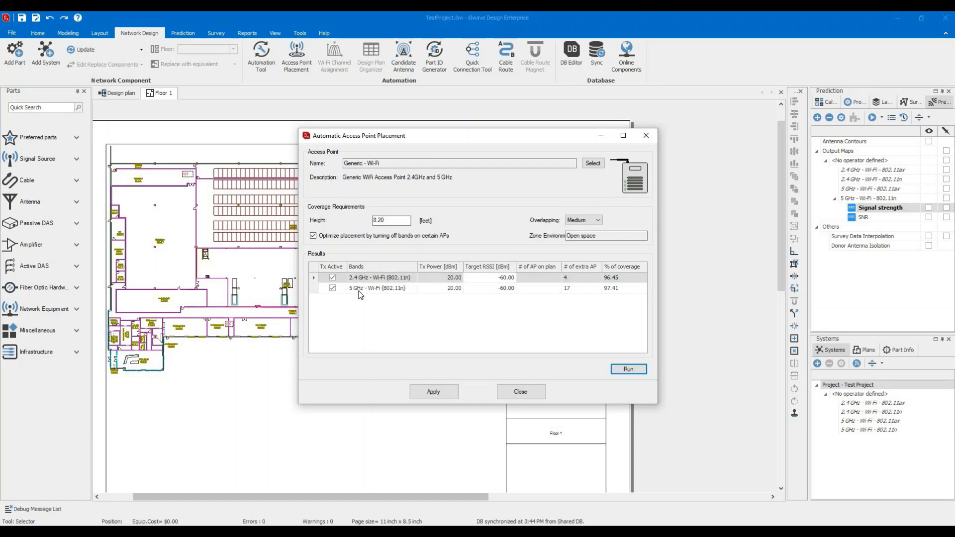
mouse_move(578, 278)
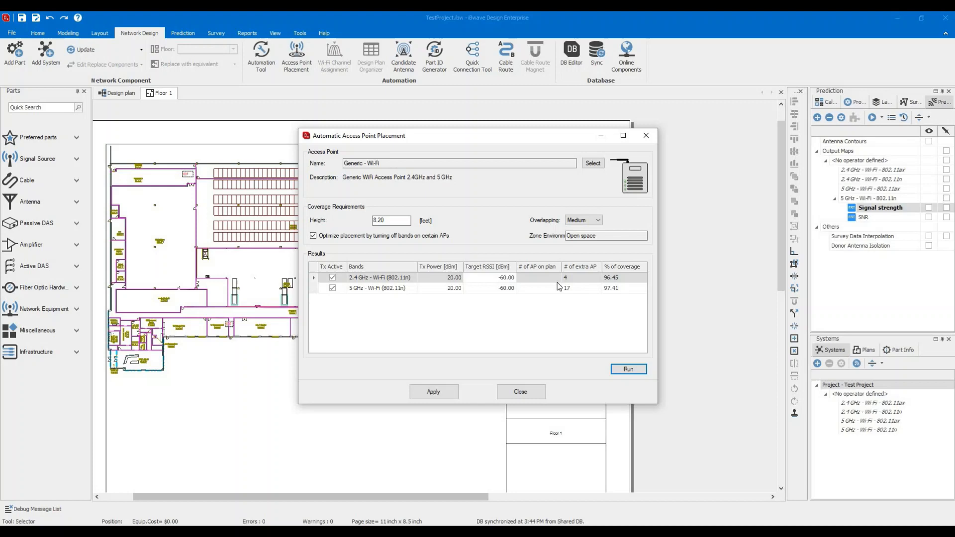
mouse_move(505, 285)
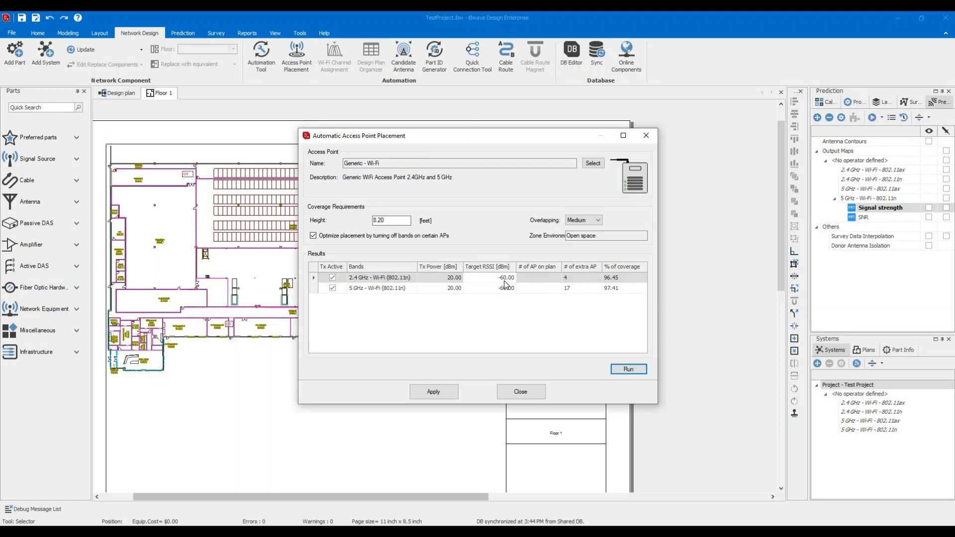
mouse_move(519, 283)
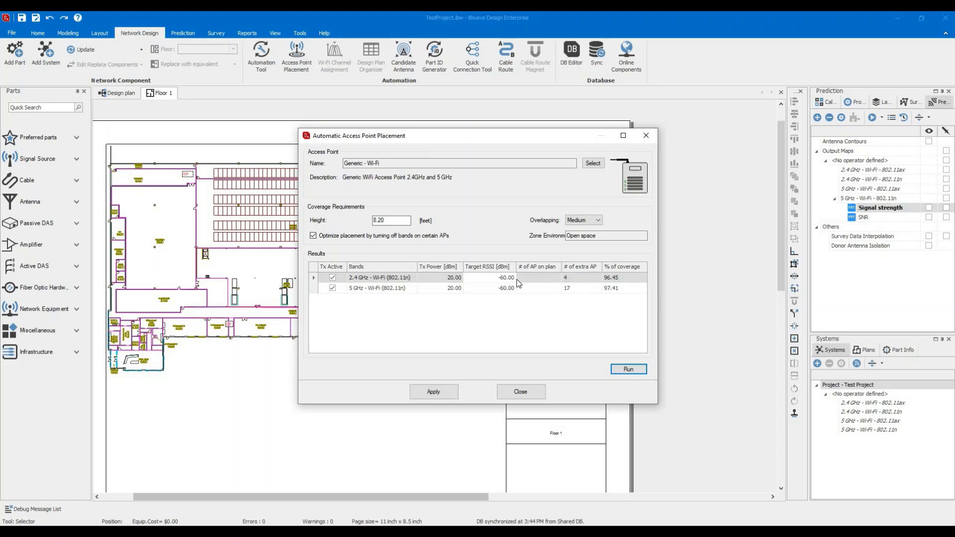
mouse_move(615, 288)
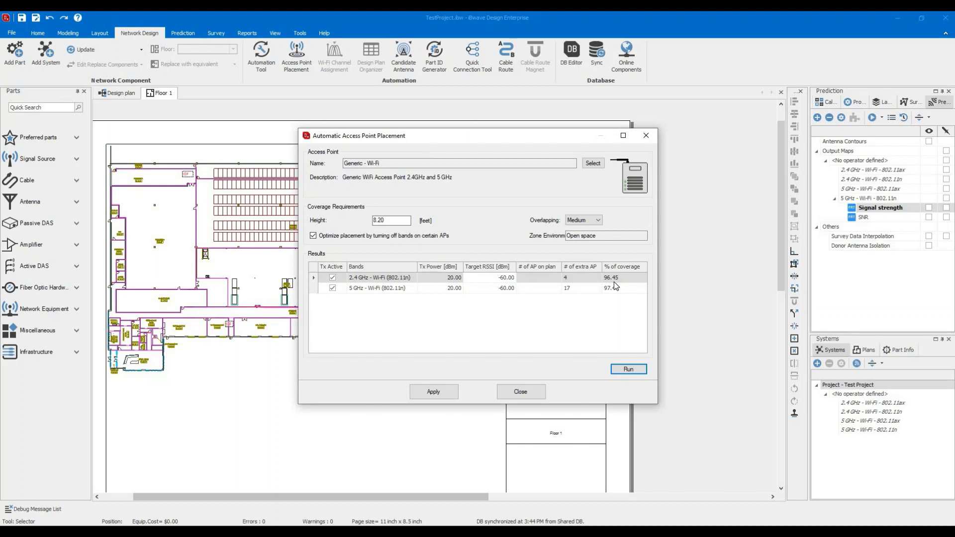
mouse_move(619, 284)
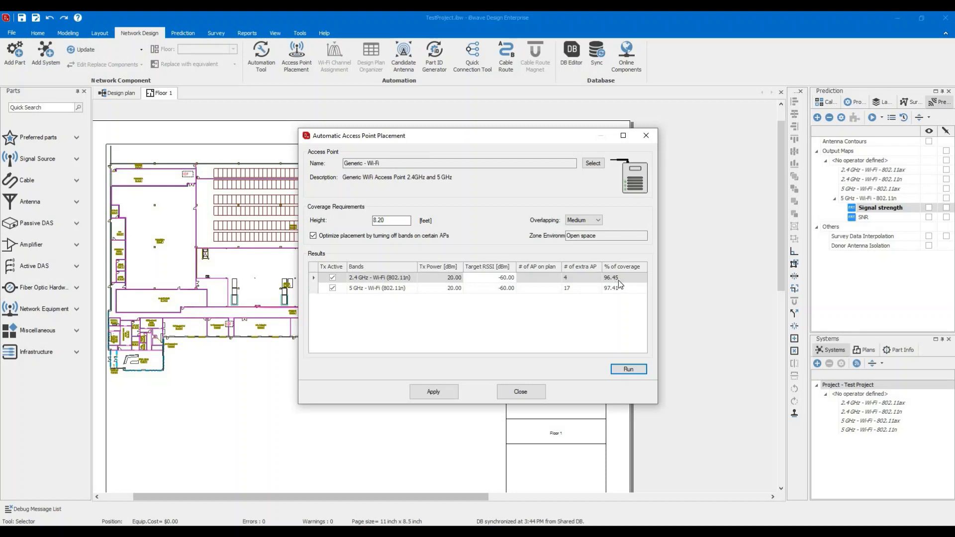
mouse_move(392, 295)
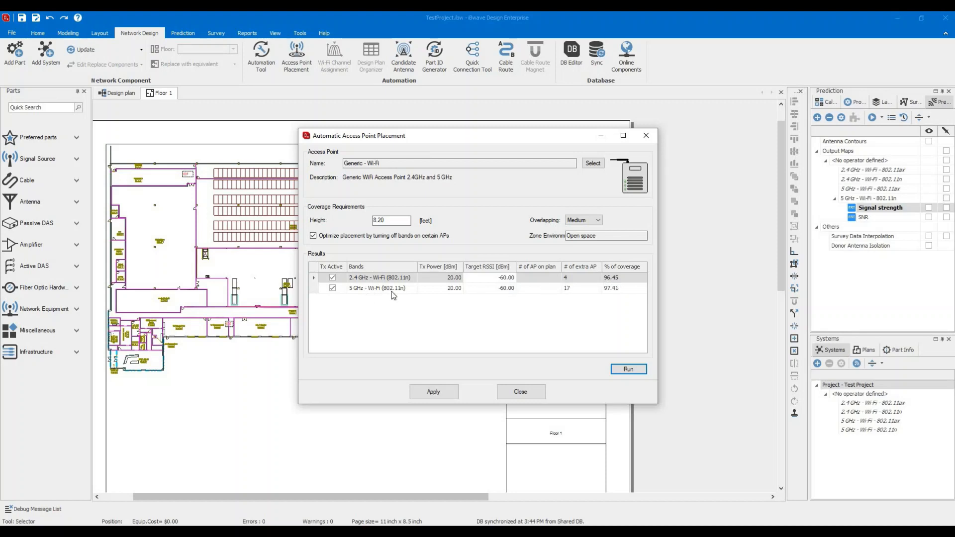
mouse_move(573, 297)
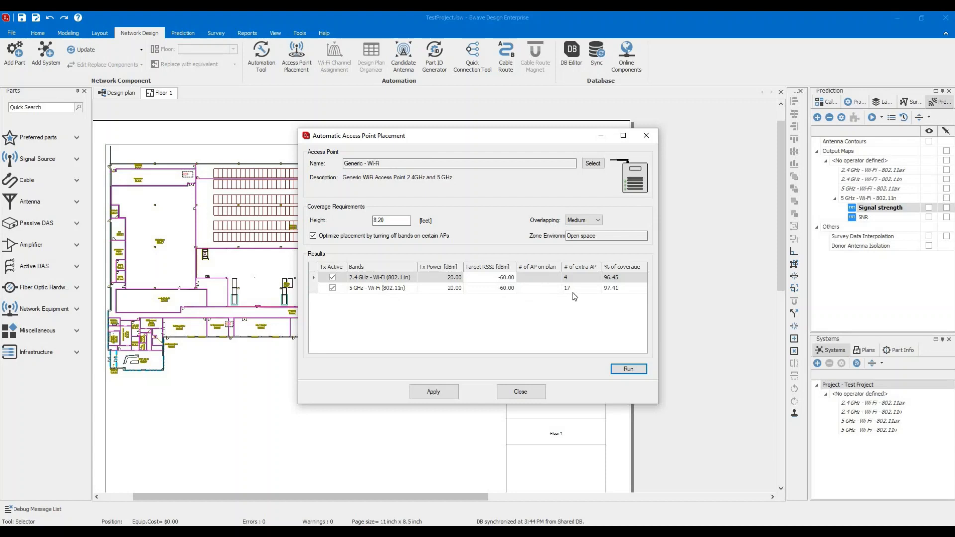
mouse_move(587, 296)
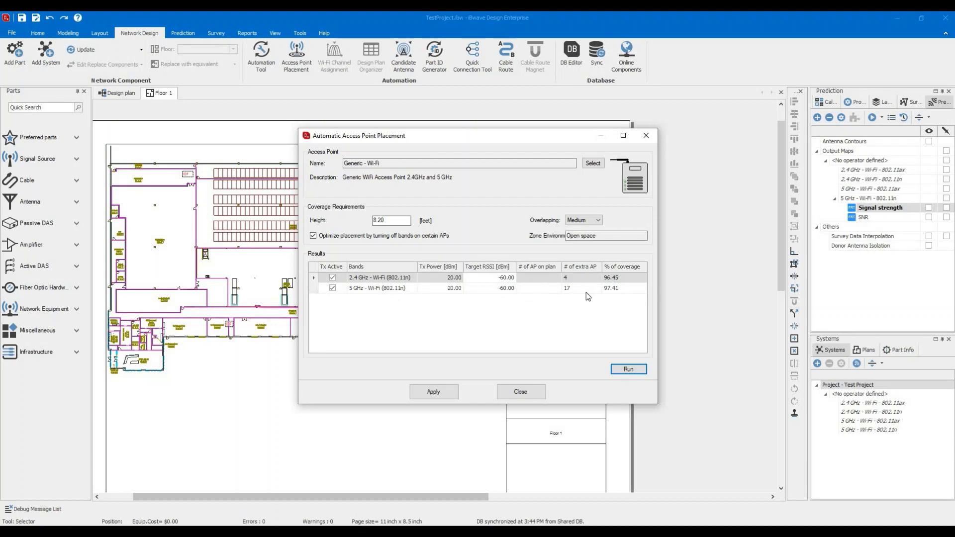
mouse_move(611, 297)
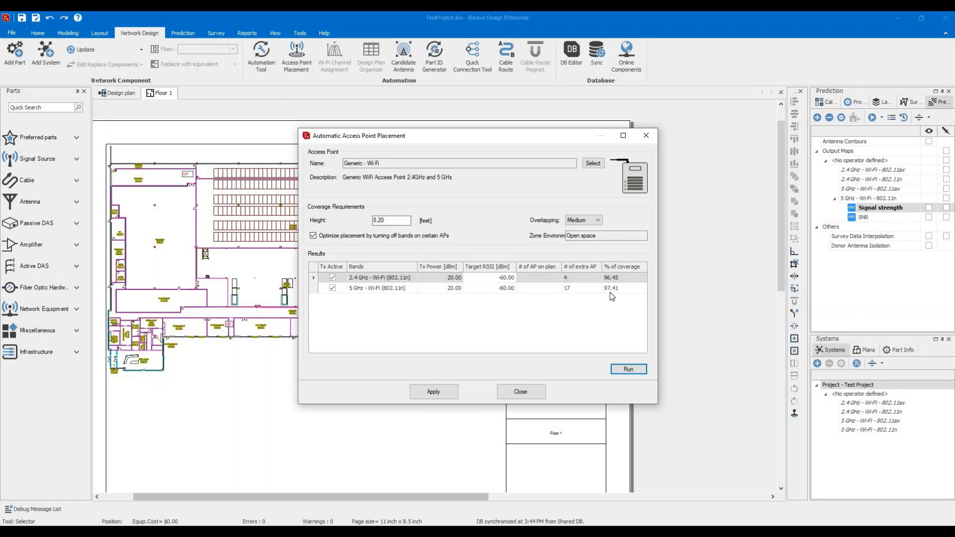
mouse_move(560, 296)
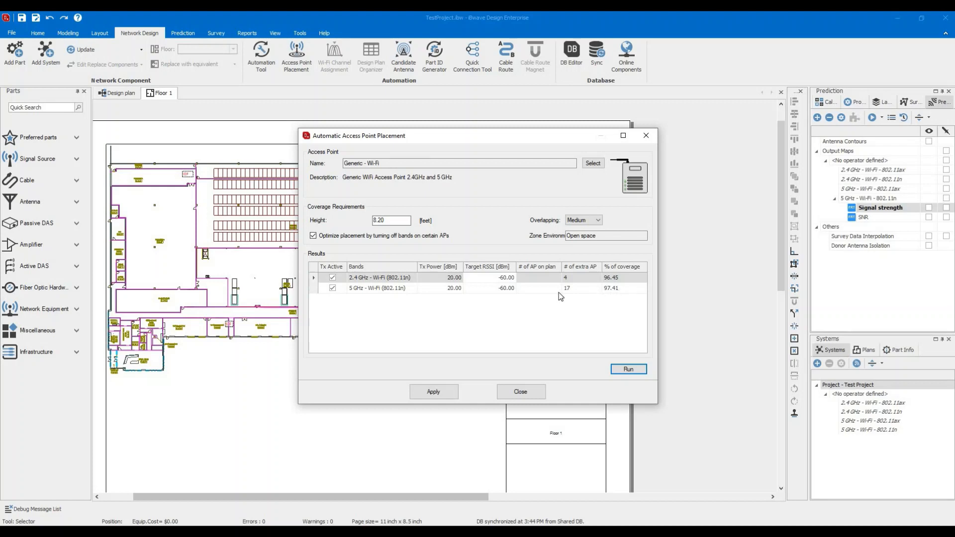
mouse_move(493, 299)
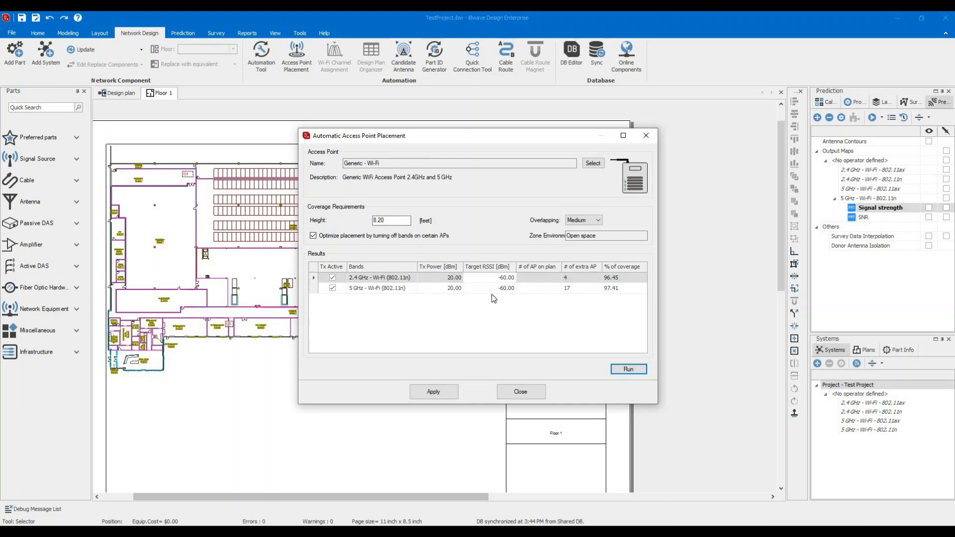
mouse_move(485, 317)
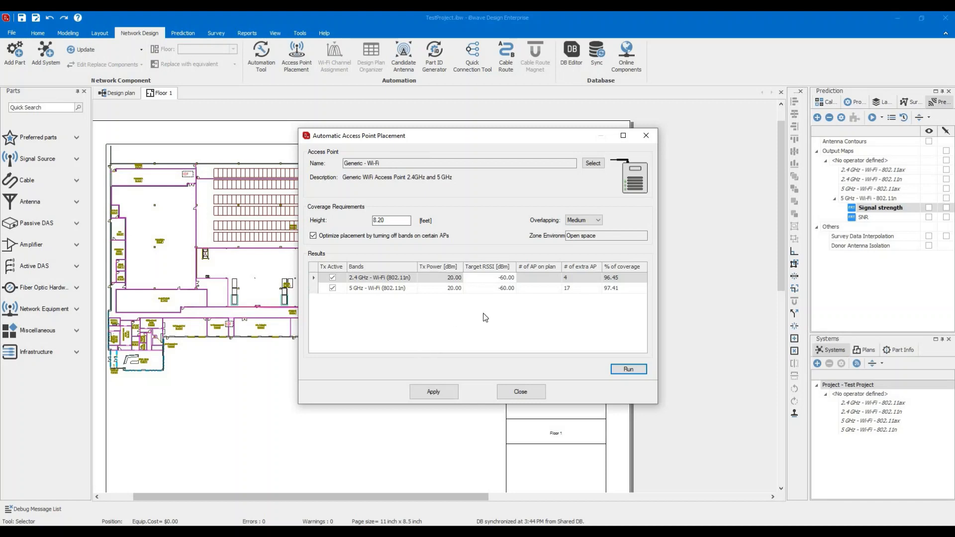
left_click(433, 392)
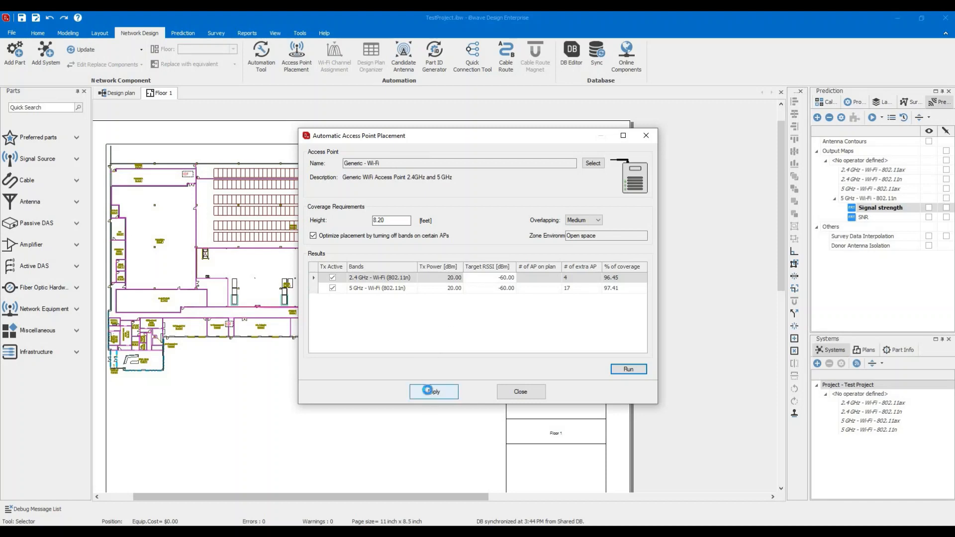
left_click(433, 391)
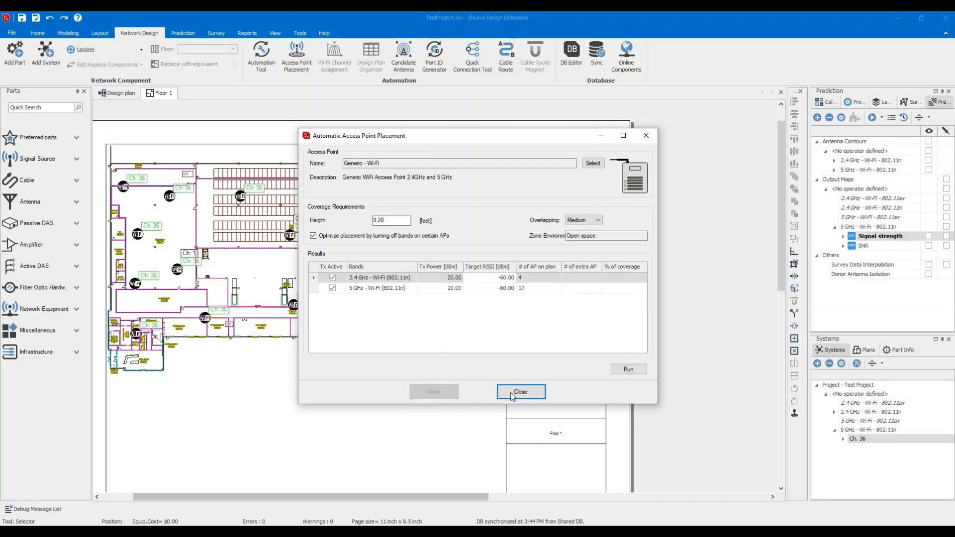
left_click(520, 391)
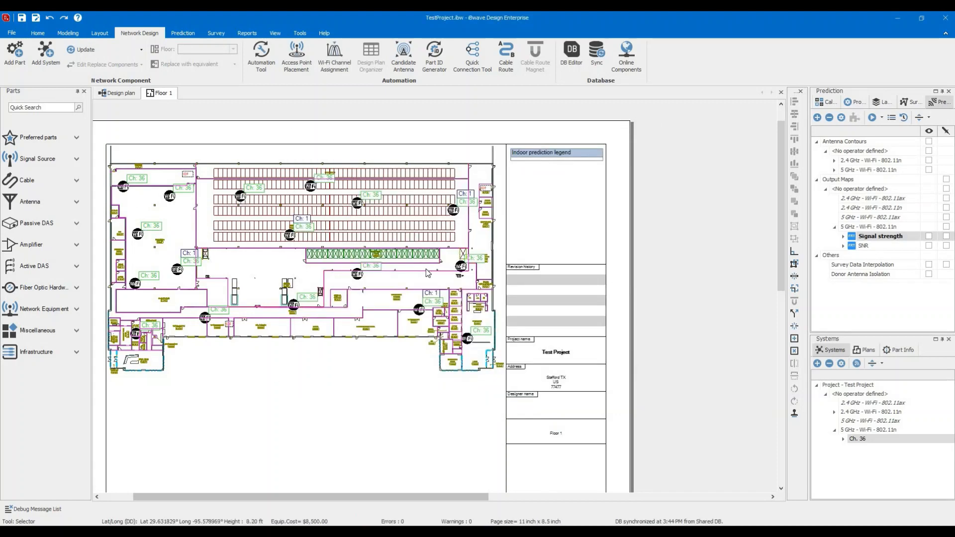
mouse_move(187, 304)
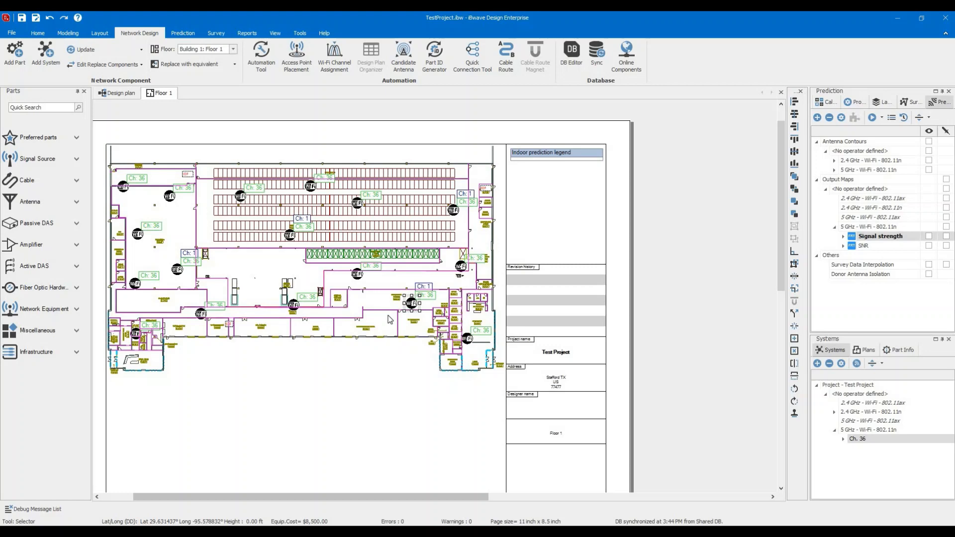
mouse_move(430, 292)
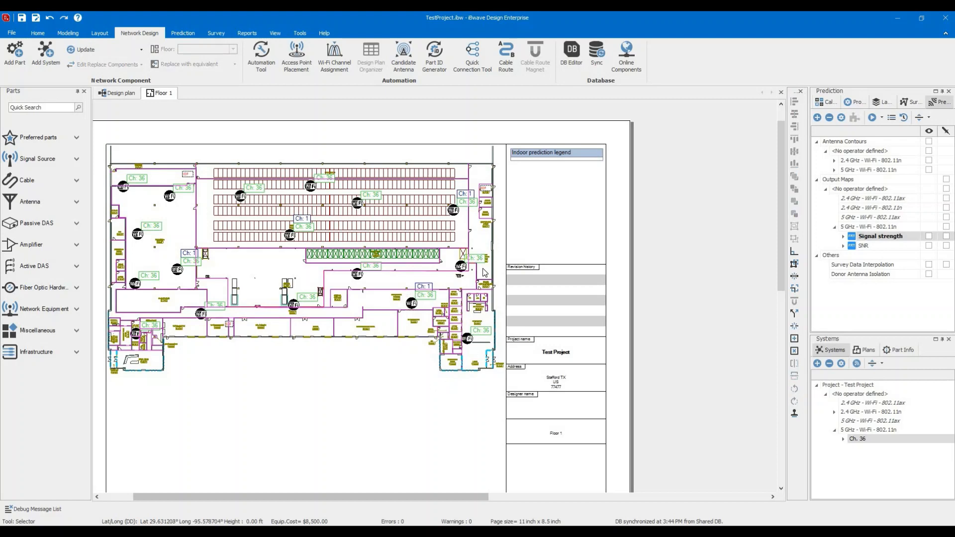
mouse_move(391, 215)
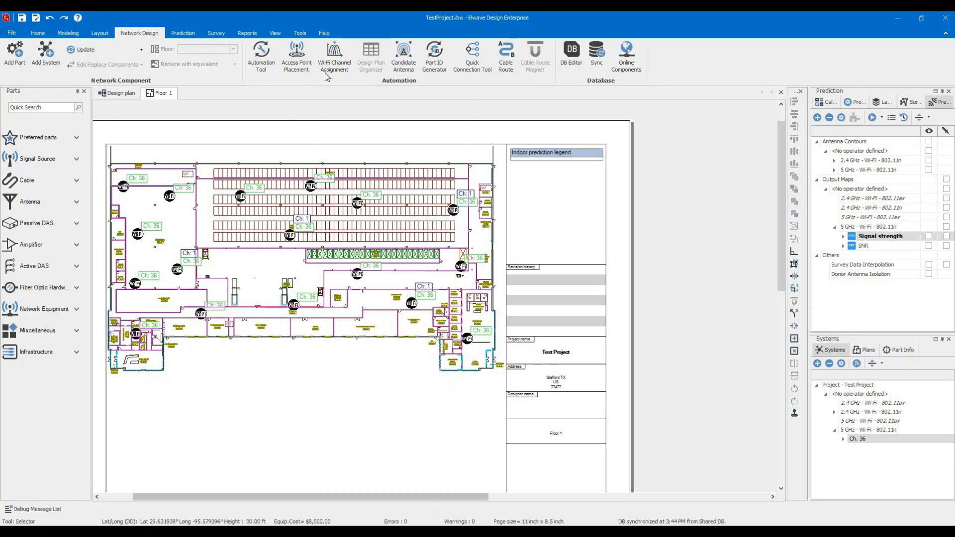
mouse_move(335, 68)
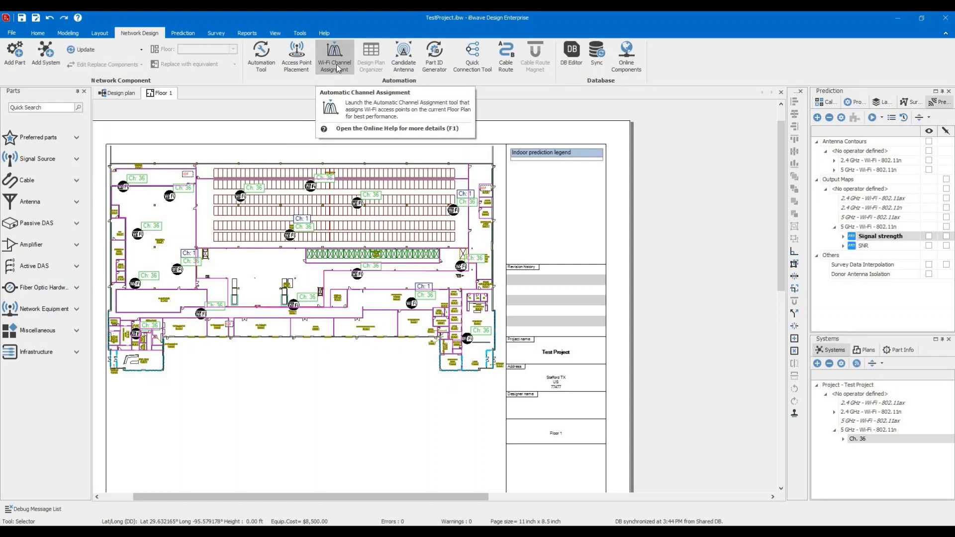
Open Wi-Fi Channel Assignment for 2.4 and 5 GHz using the 3, 7, 11 set
left_click(335, 55)
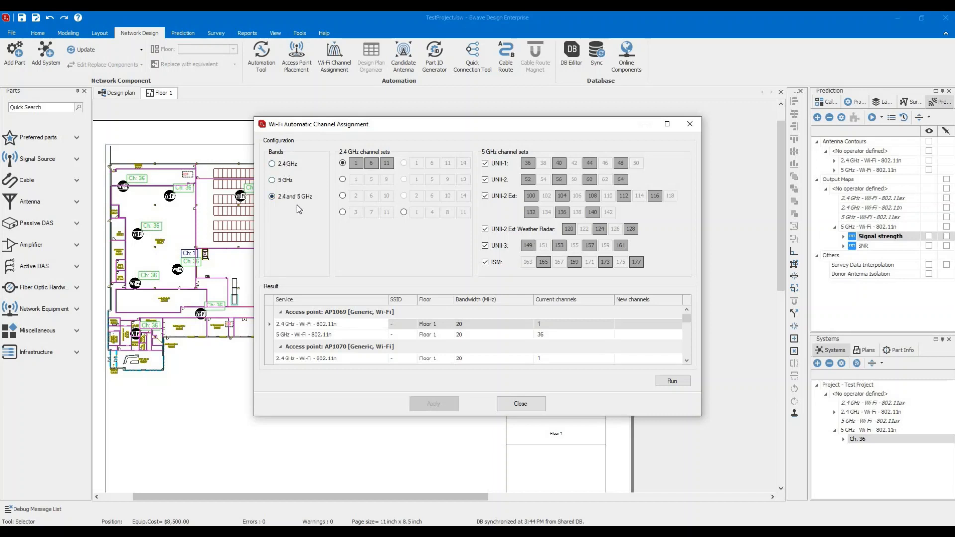
mouse_move(304, 211)
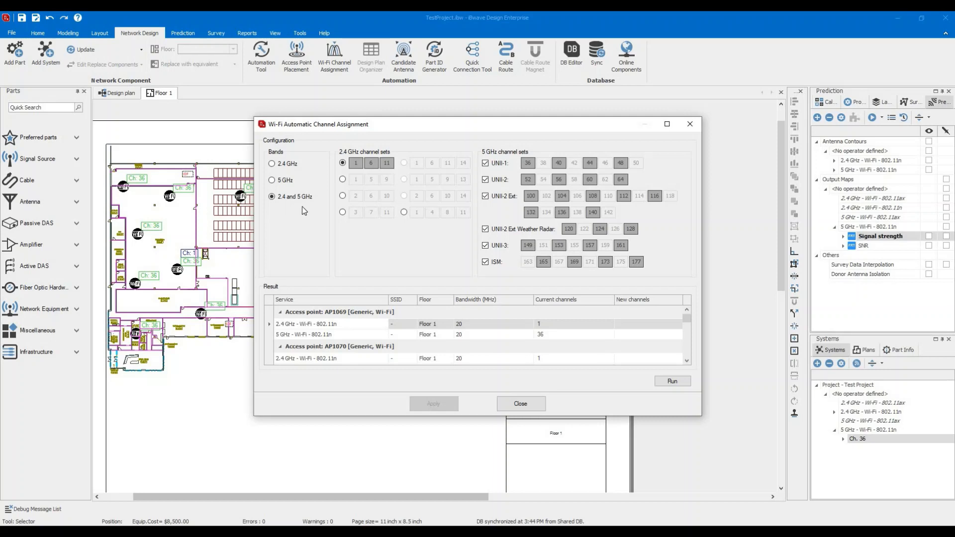
left_click(342, 179)
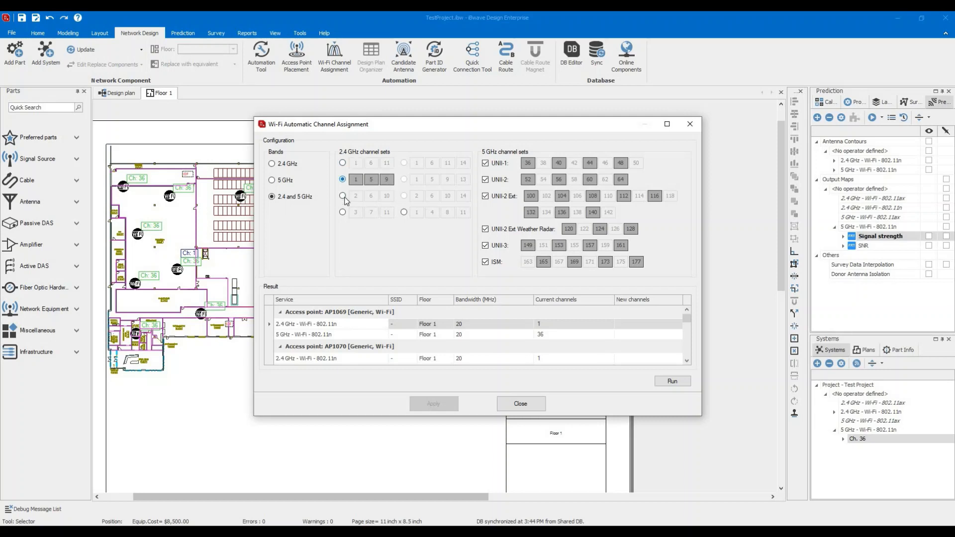
left_click(342, 212)
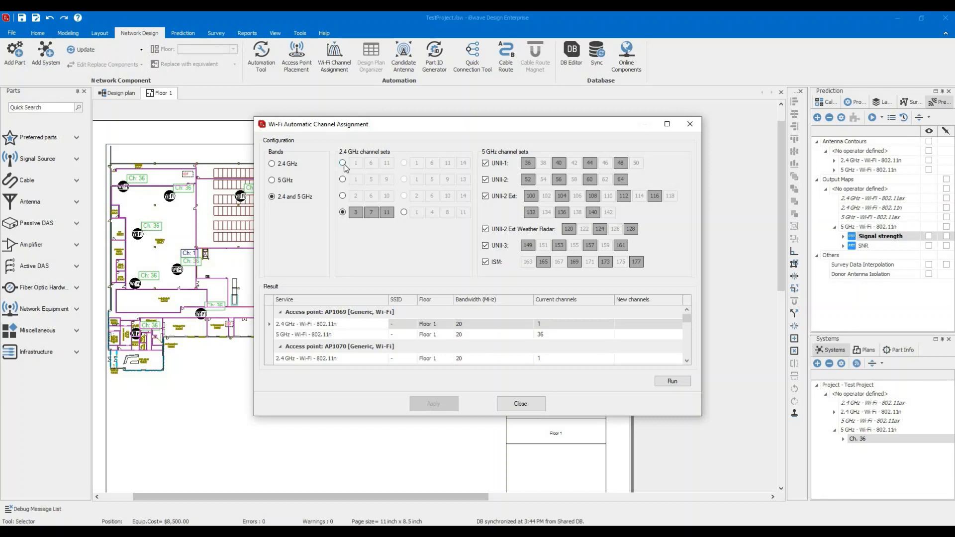
mouse_move(445, 202)
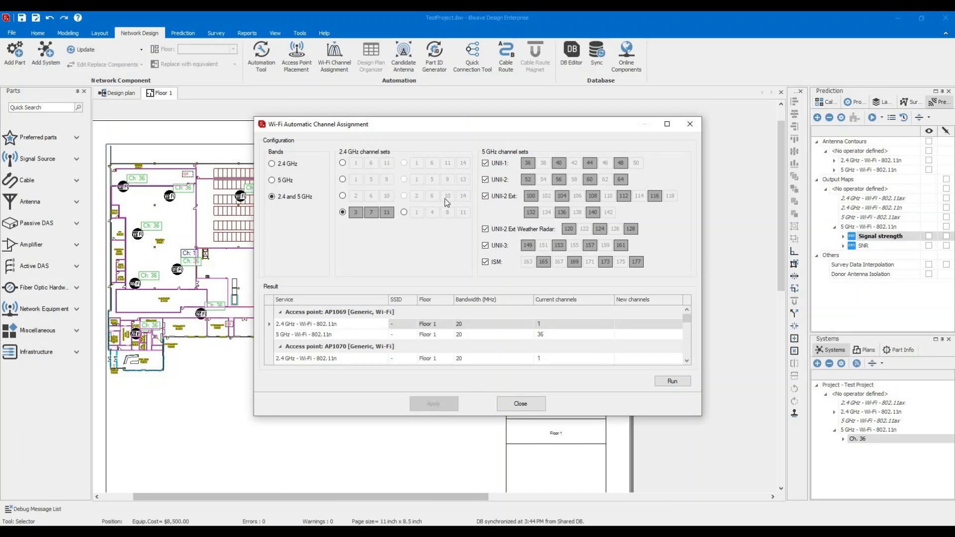
mouse_move(432, 181)
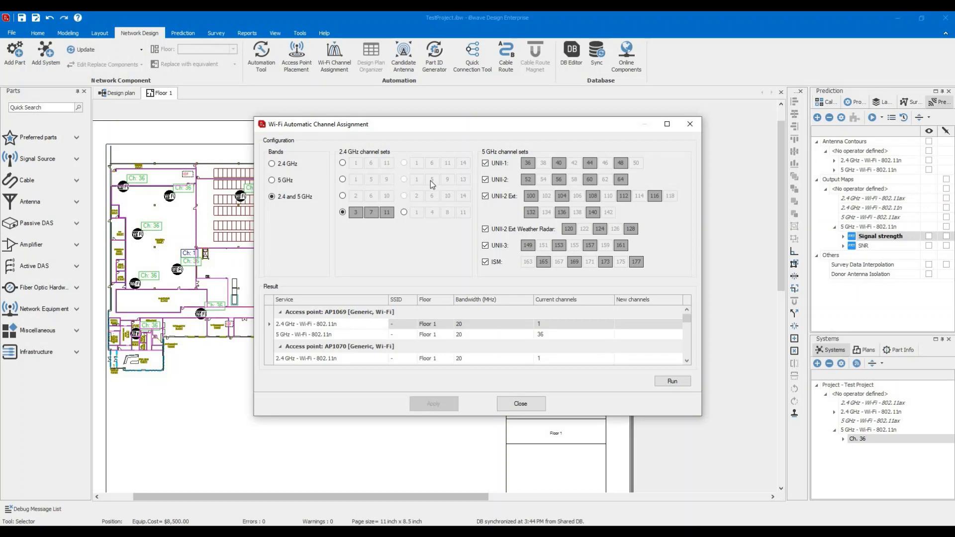
mouse_move(426, 196)
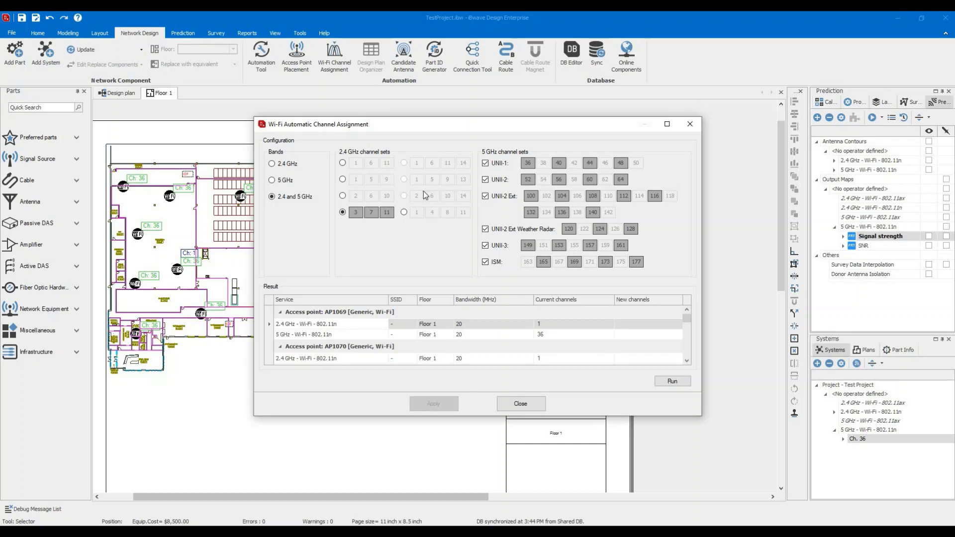
mouse_move(346, 176)
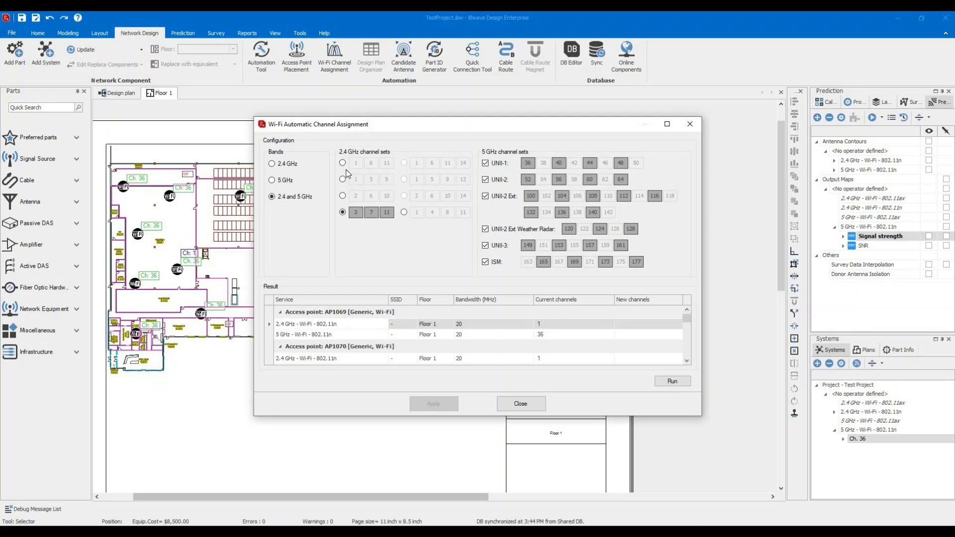
Use 2.4 GHz channels 1, 6, 11 and uncheck the ISM, UNII-3 and Weather Radar ranges
left_click(342, 163)
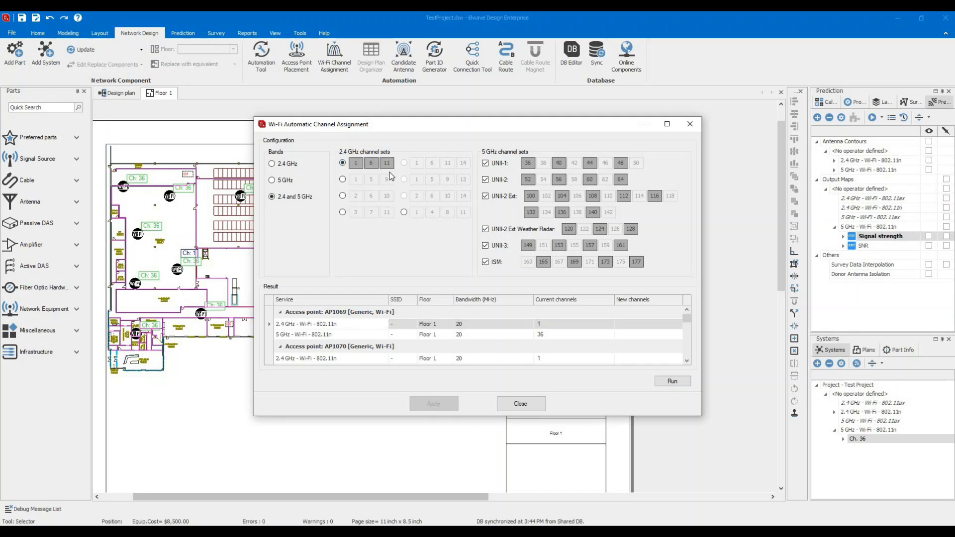
mouse_move(370, 244)
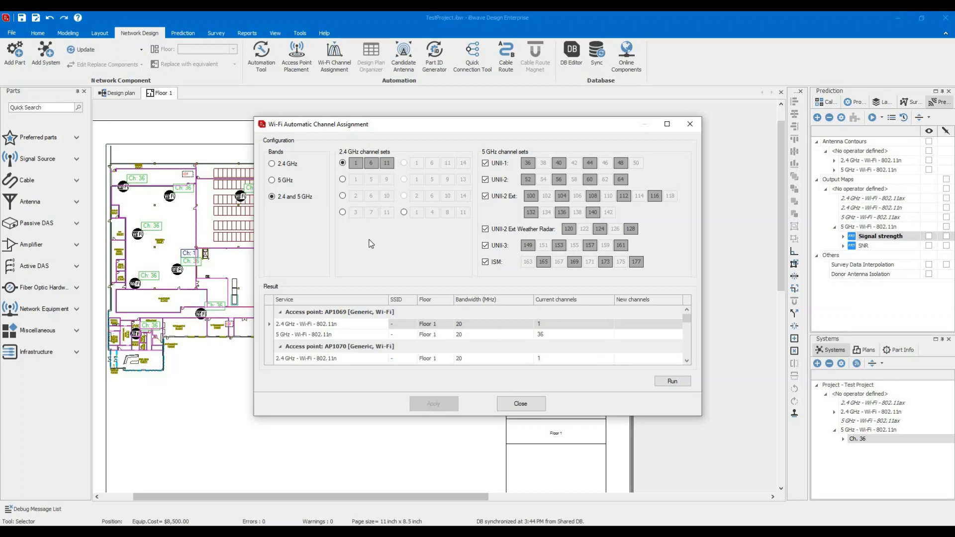
mouse_move(474, 181)
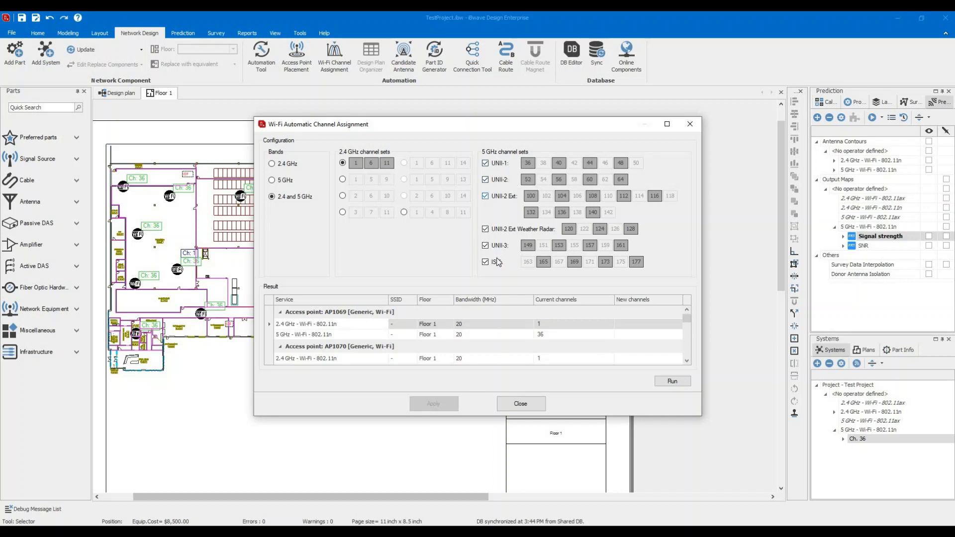
left_click(485, 262)
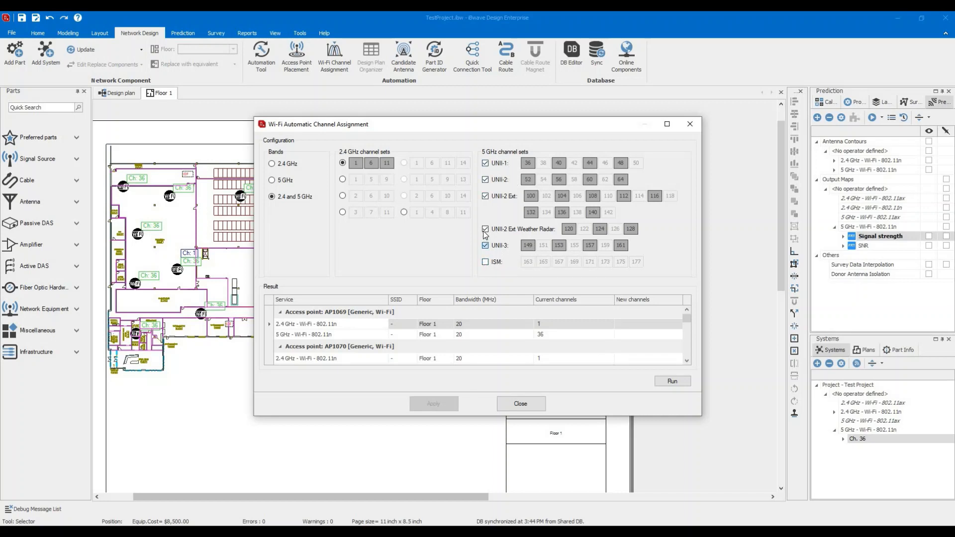
left_click(485, 229)
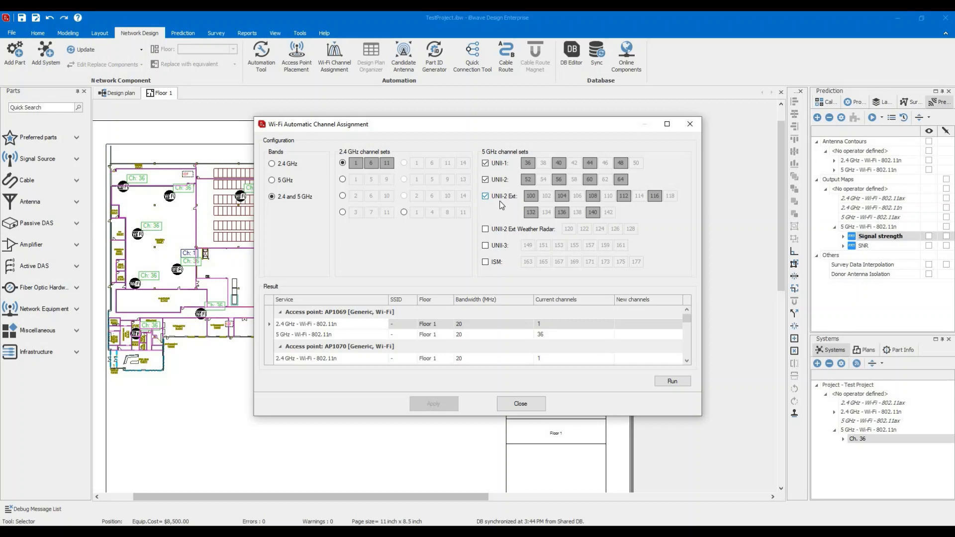
mouse_move(402, 328)
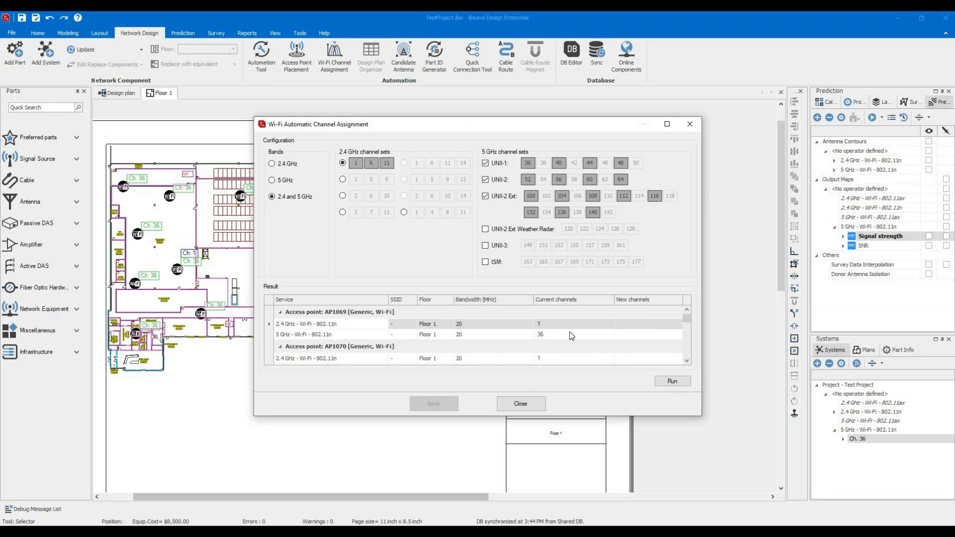
mouse_move(548, 327)
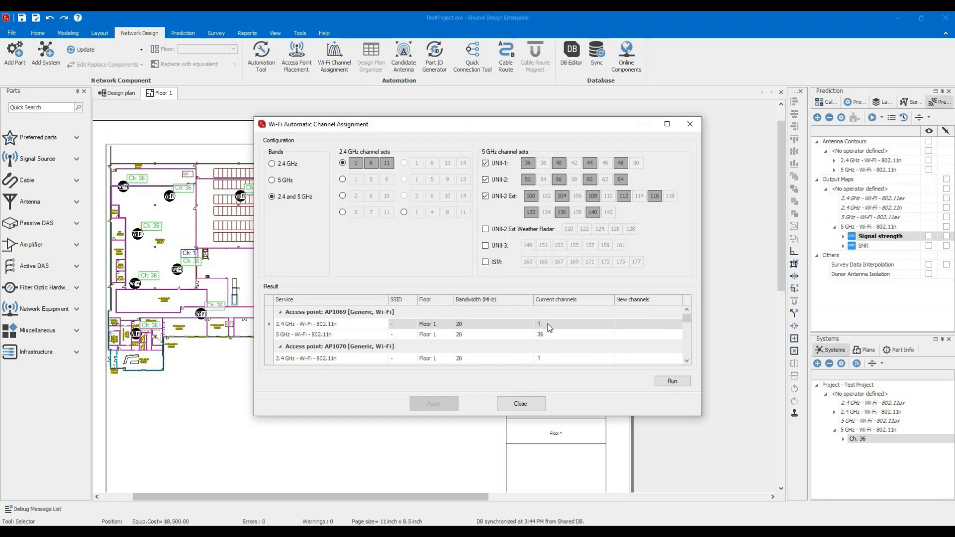
mouse_move(302, 334)
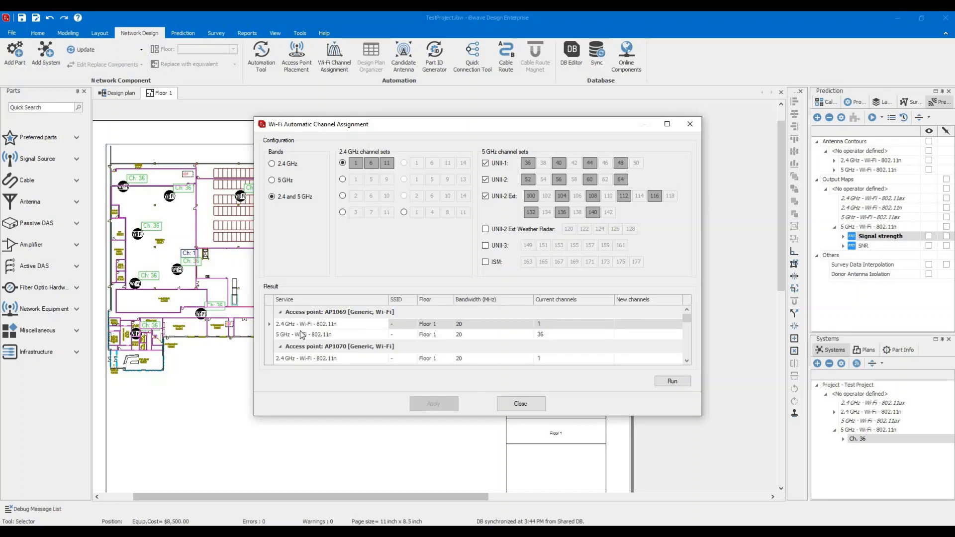
mouse_move(356, 338)
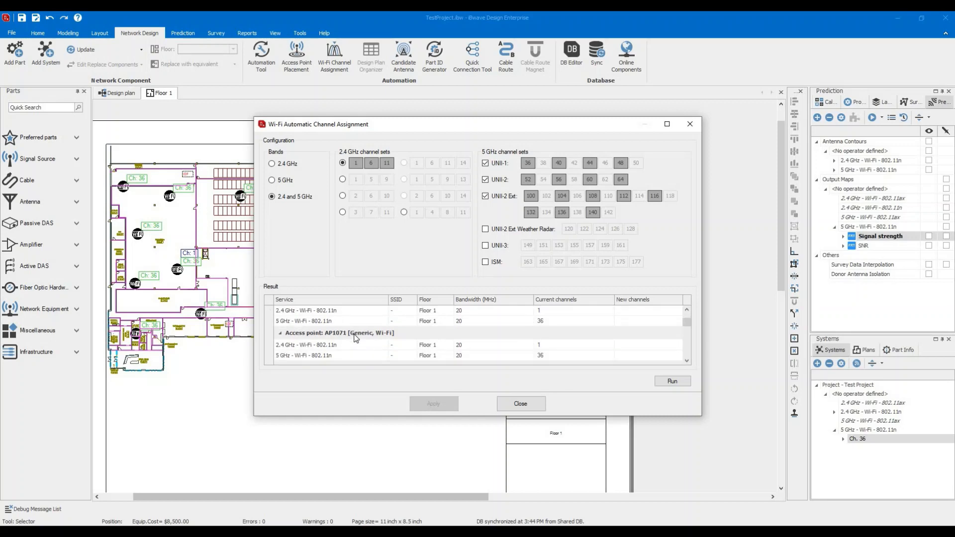
scroll("down", 3)
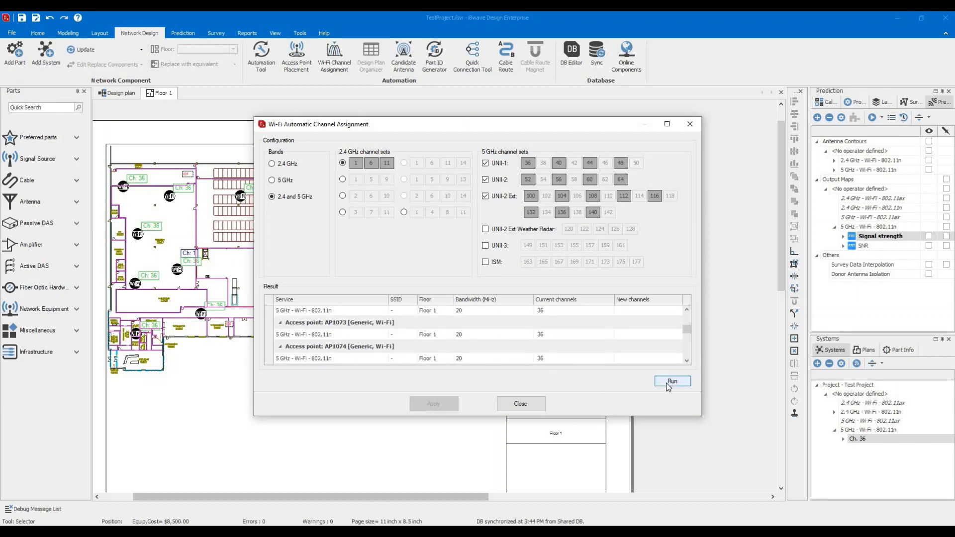
Run channel assignment, review the new channels, apply them to all APs, and close
left_click(672, 381)
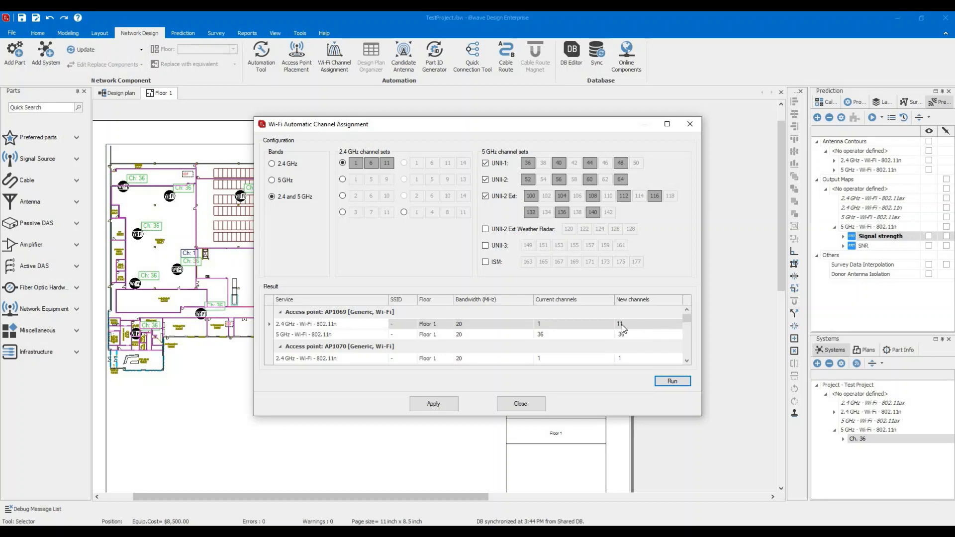
mouse_move(625, 333)
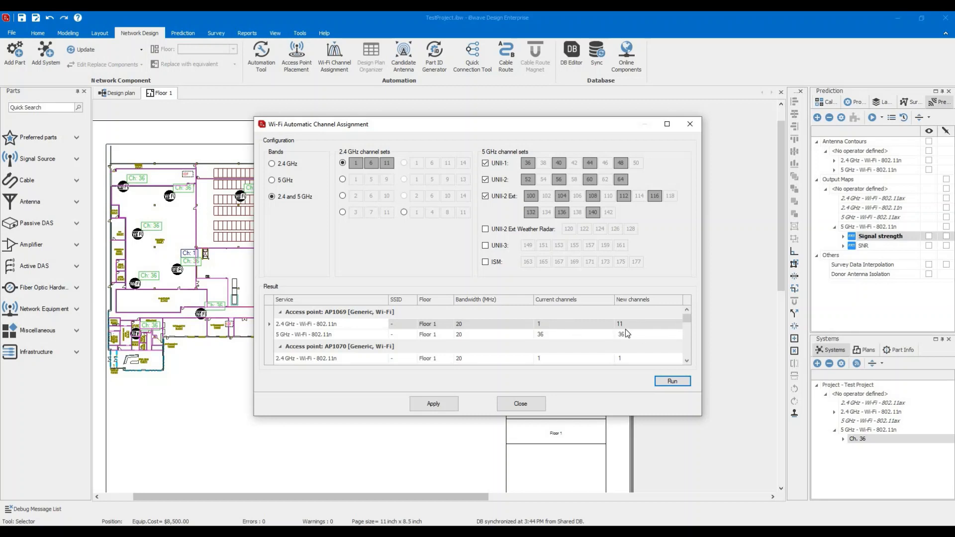
mouse_move(616, 340)
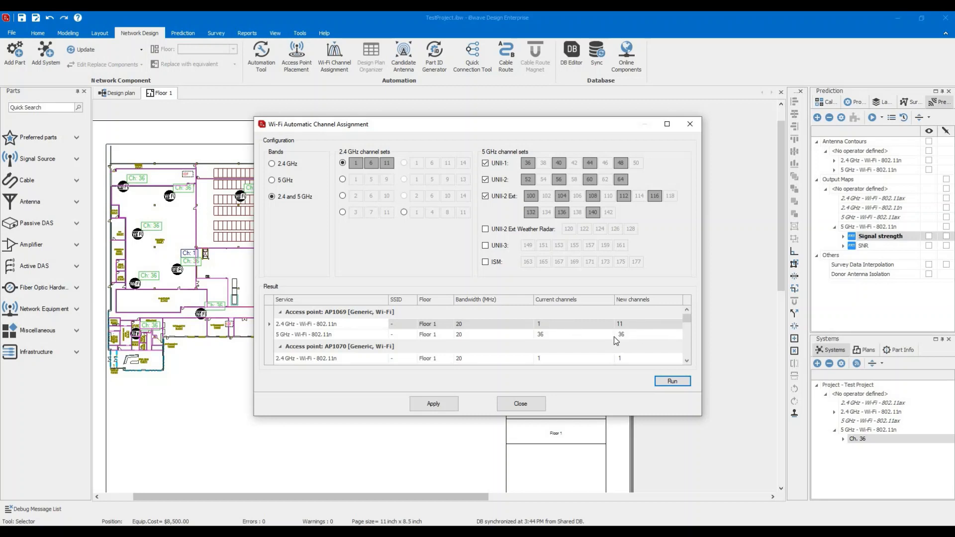
mouse_move(687, 336)
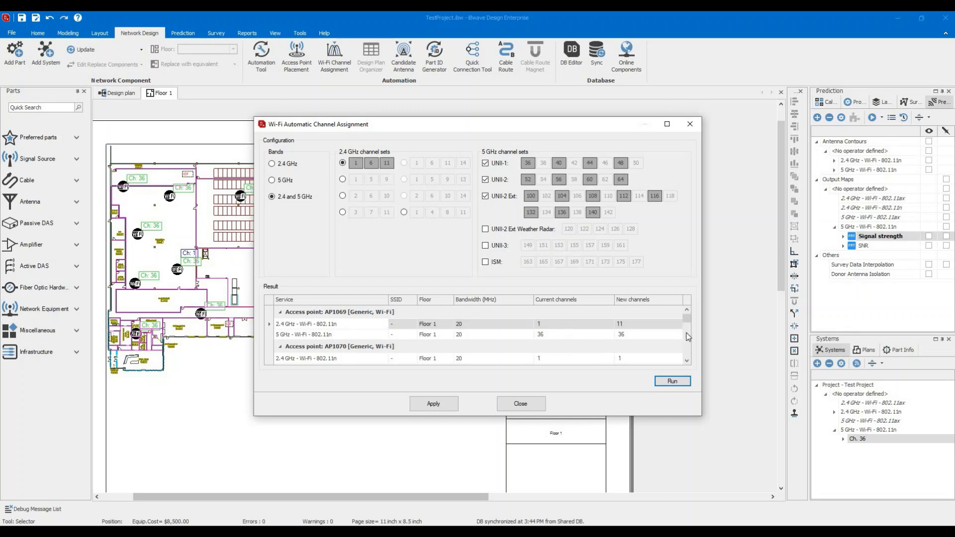
scroll("down", 3)
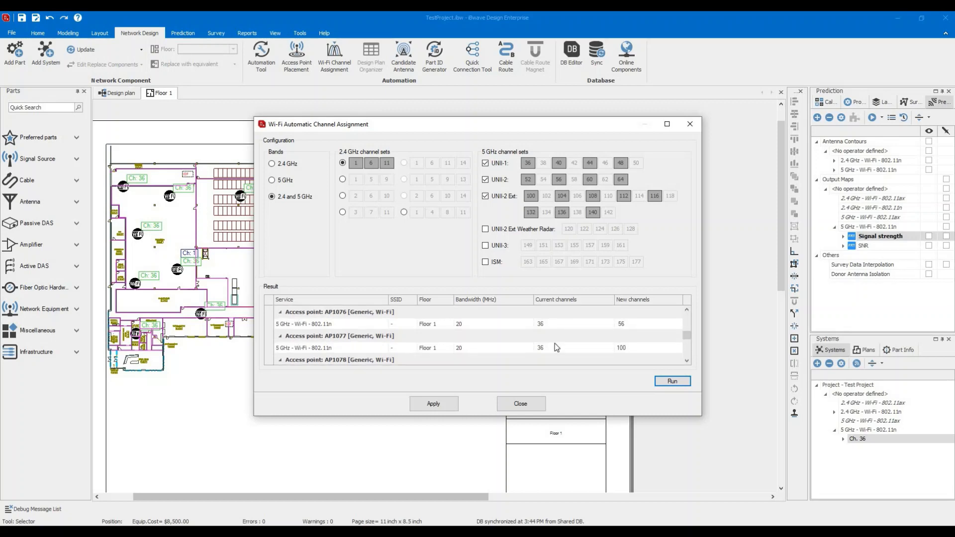
mouse_move(621, 330)
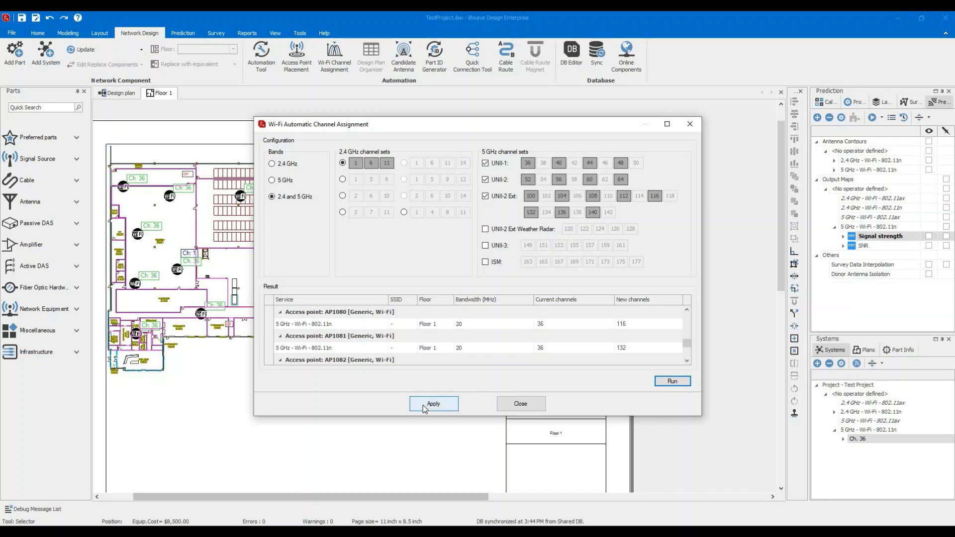
left_click(433, 403)
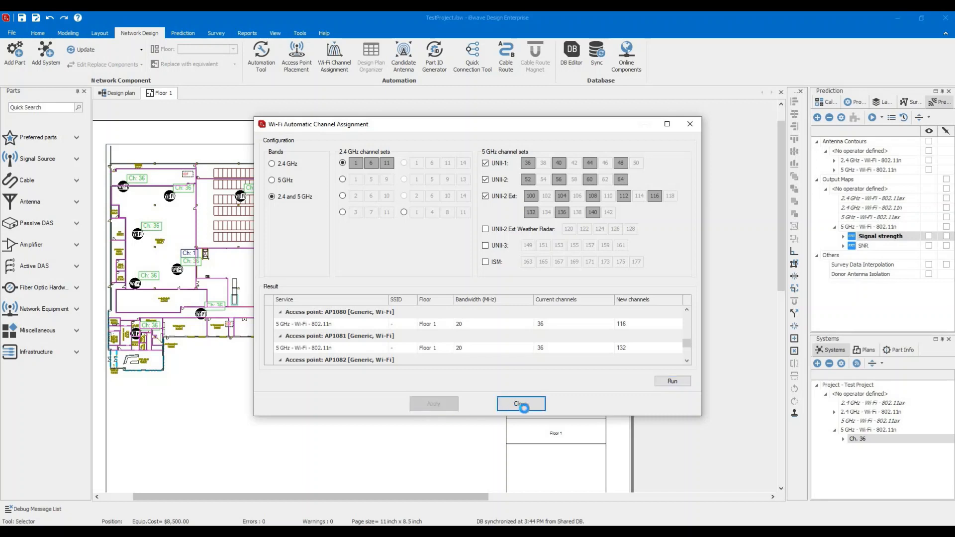
left_click(672, 381)
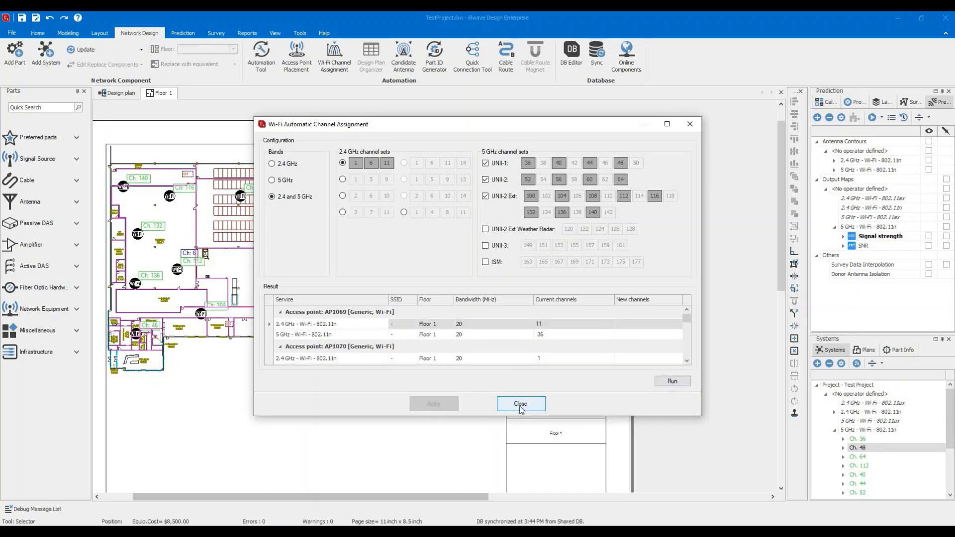
left_click(521, 403)
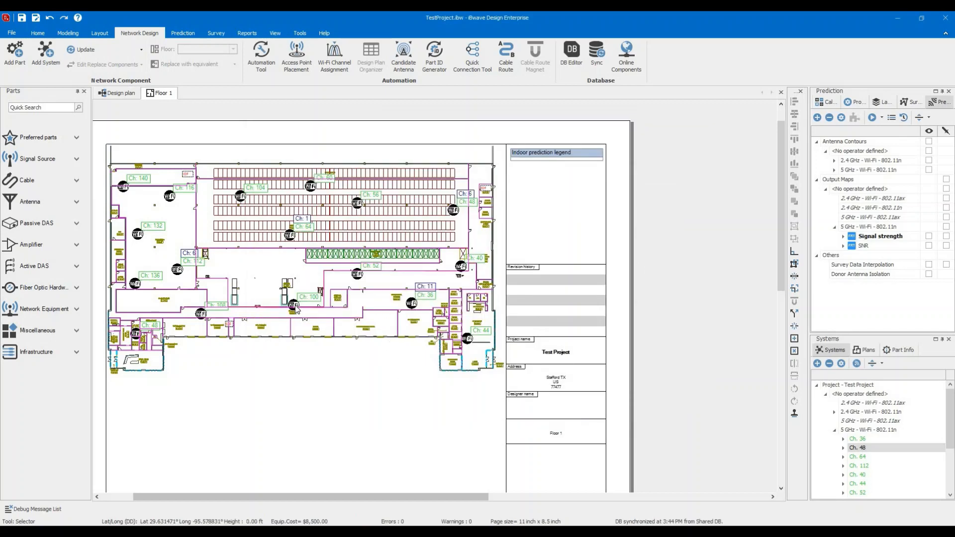
mouse_move(345, 265)
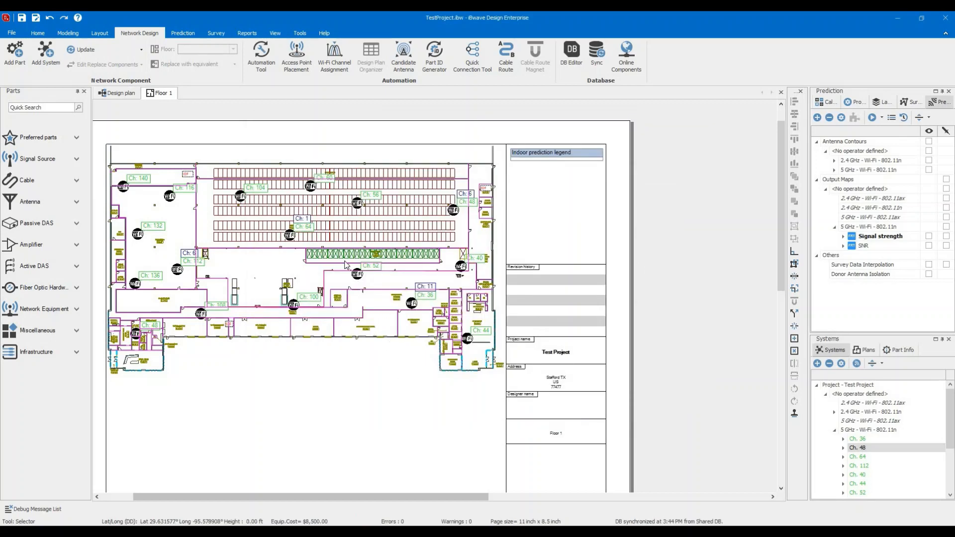
mouse_move(316, 235)
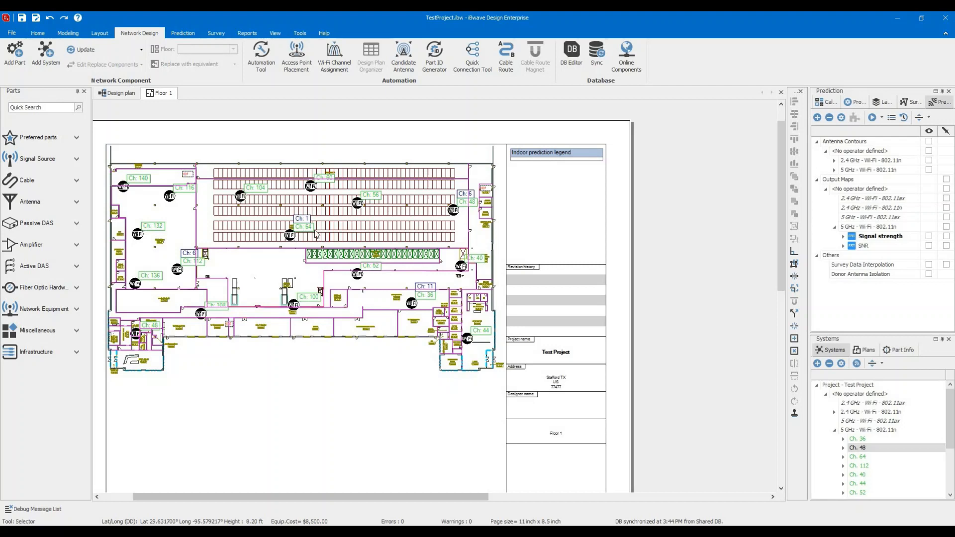
mouse_move(317, 366)
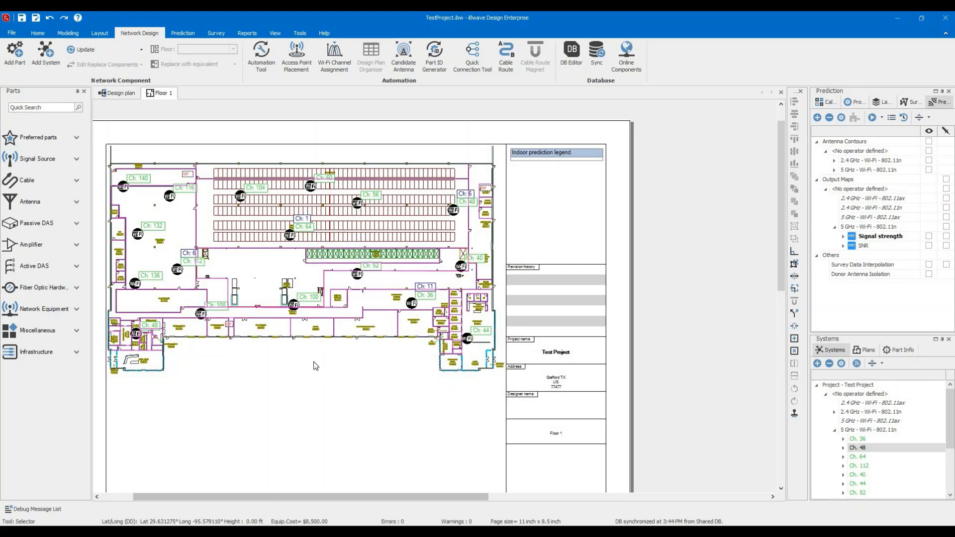
mouse_move(284, 384)
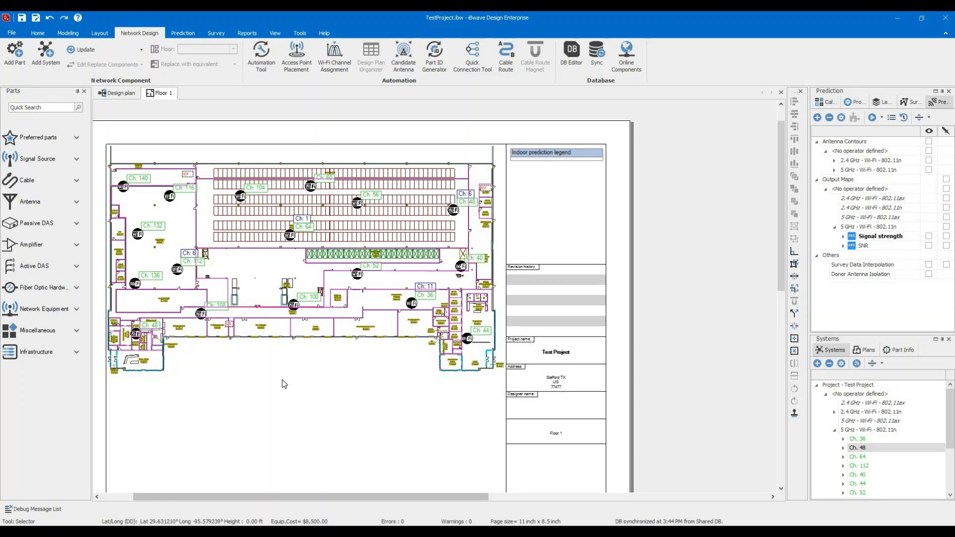
mouse_move(229, 372)
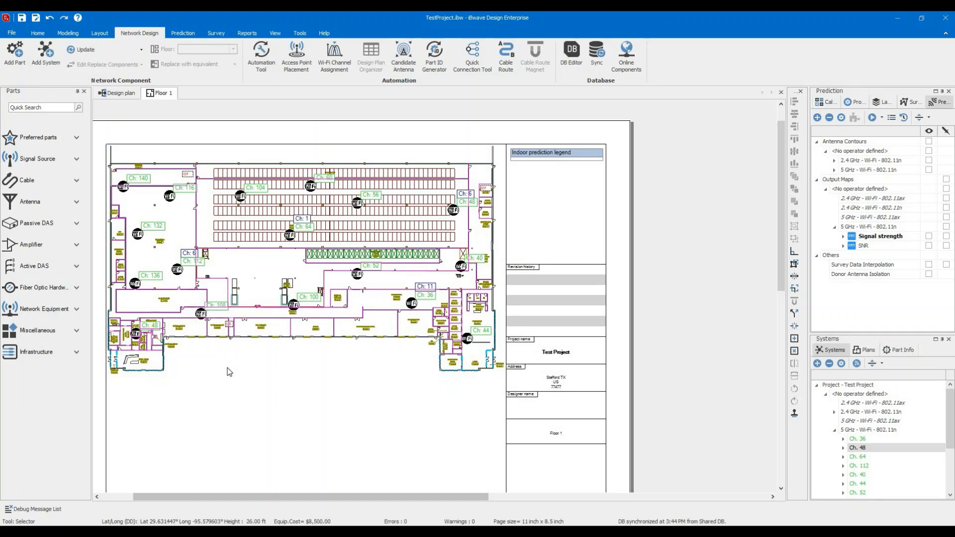
mouse_move(231, 384)
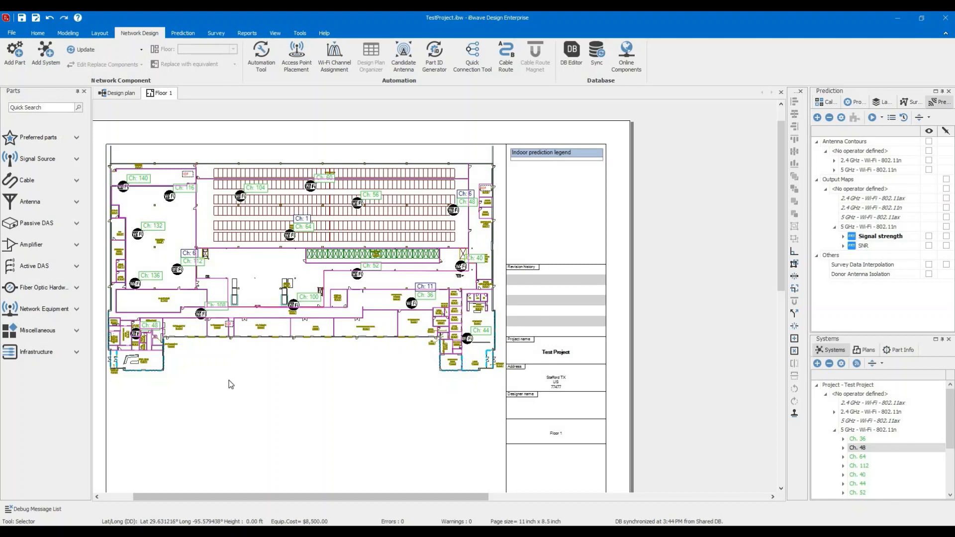